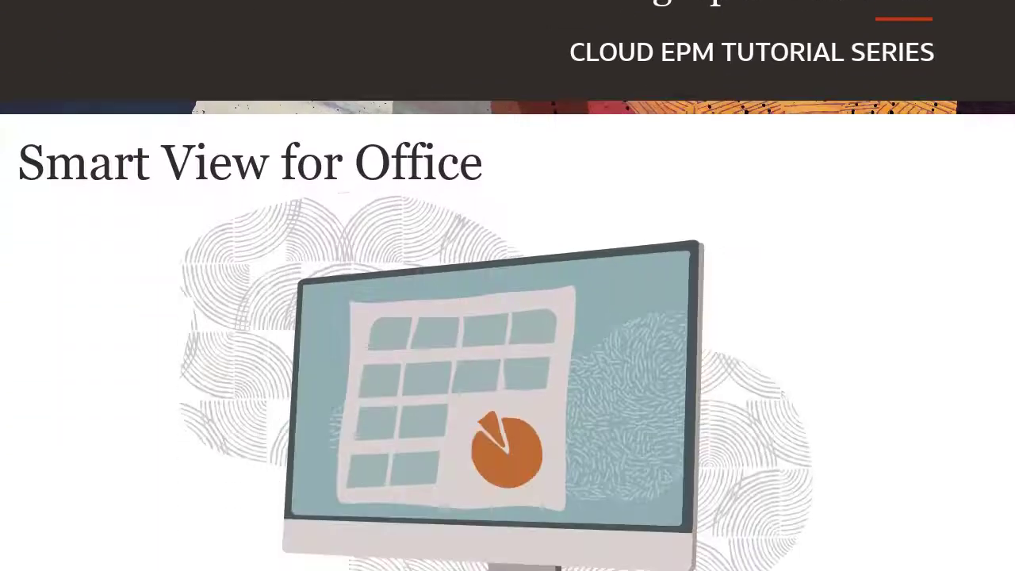
Browse the Middleware product downloads list under Developer Downloads on oracle.com.
scroll("down", 3)
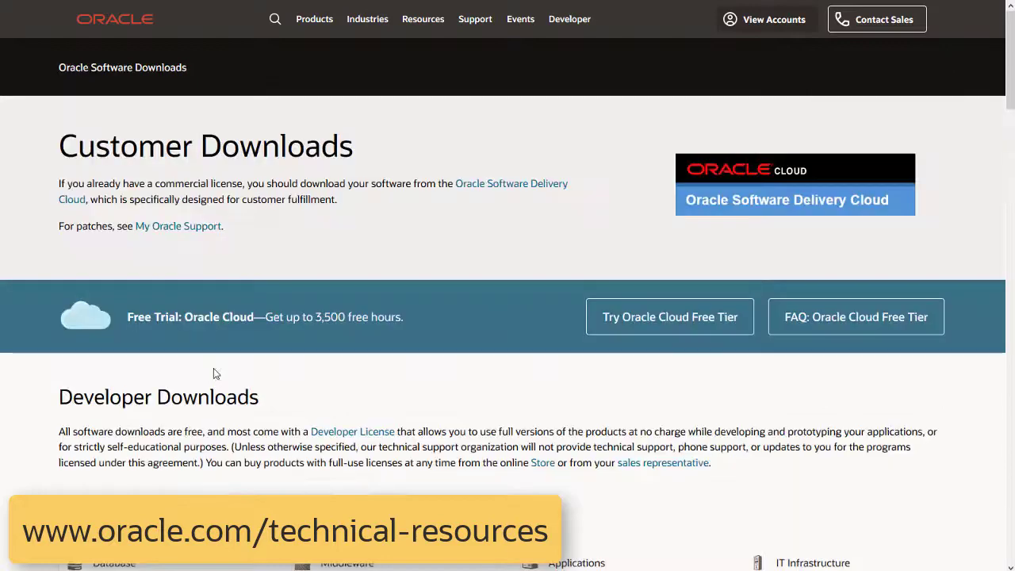
scroll("down", 3)
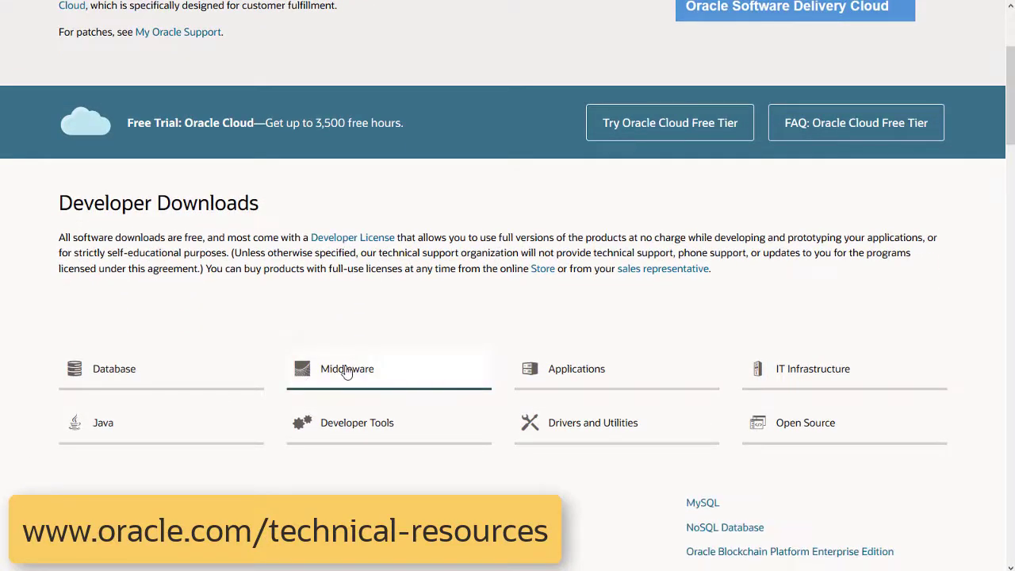
left_click(349, 367)
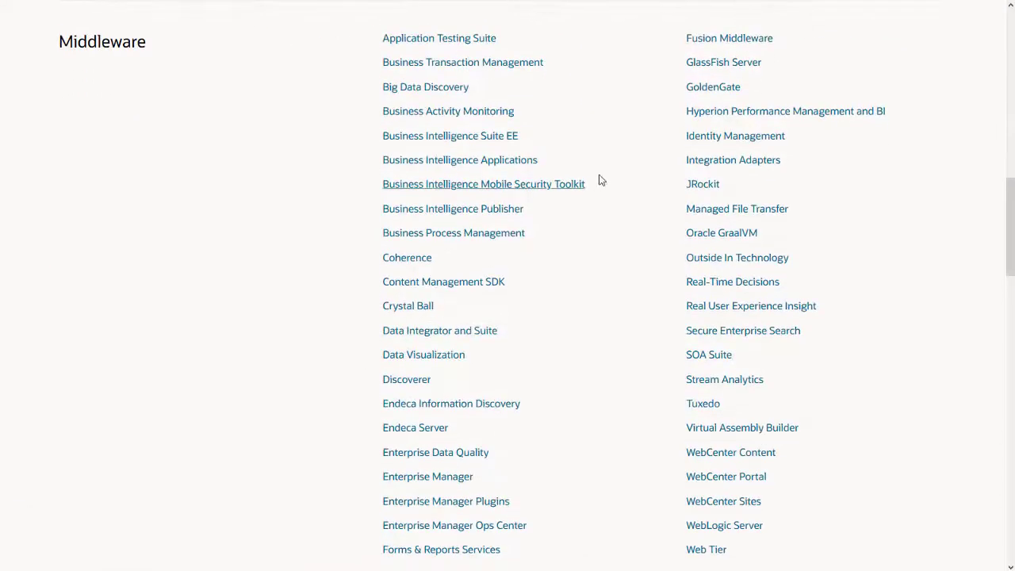
left_click(785, 111)
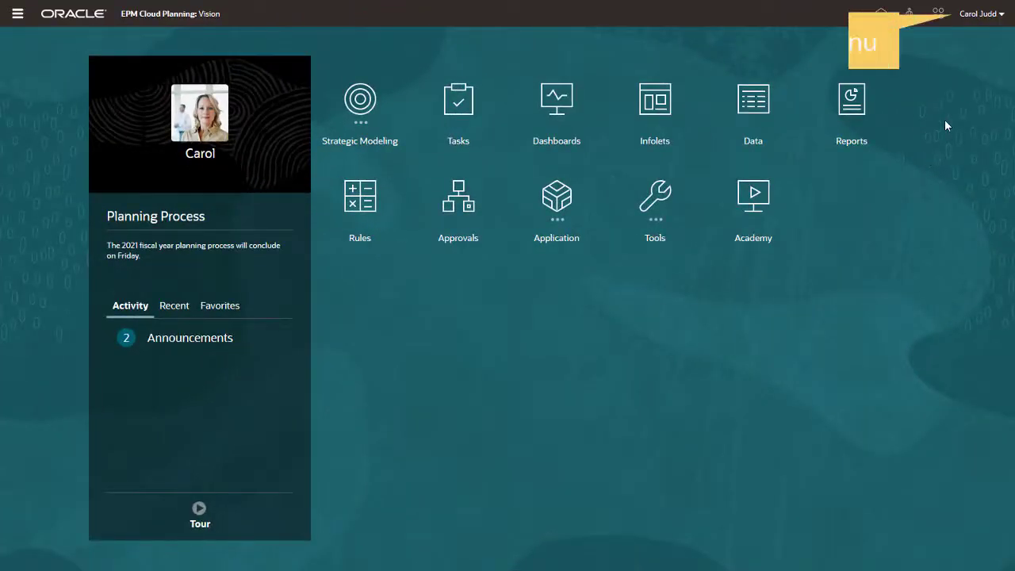
mouse_move(1000, 19)
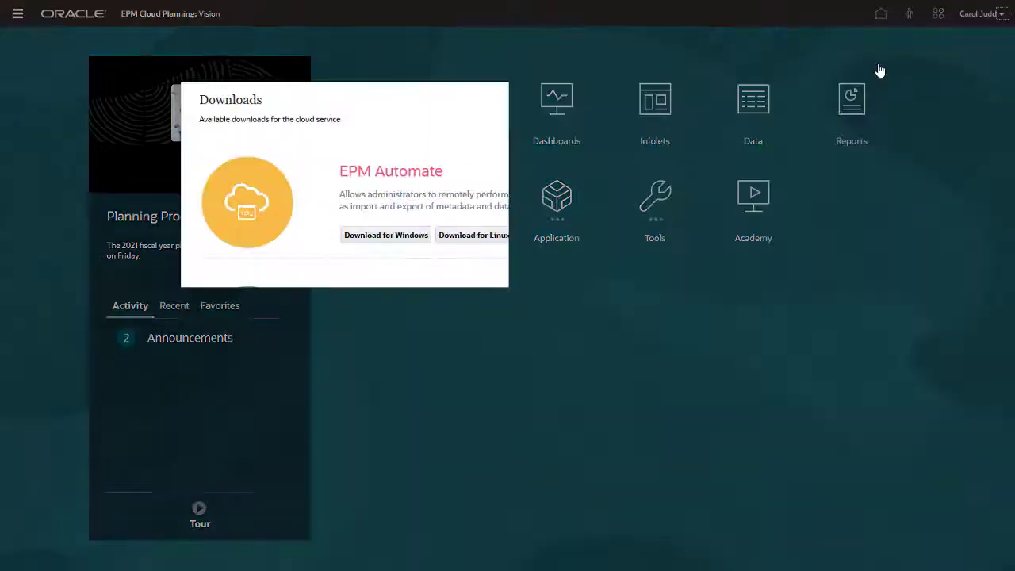
Launch the Smart View download from Oracle Technology Network in the EPM Cloud Downloads list.
scroll("down", 3)
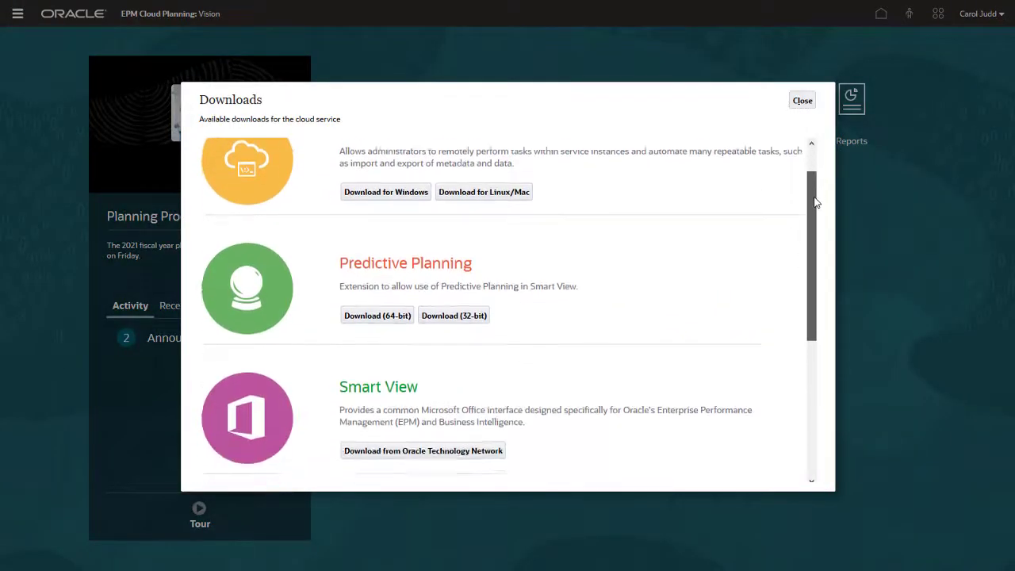
scroll("down", 3)
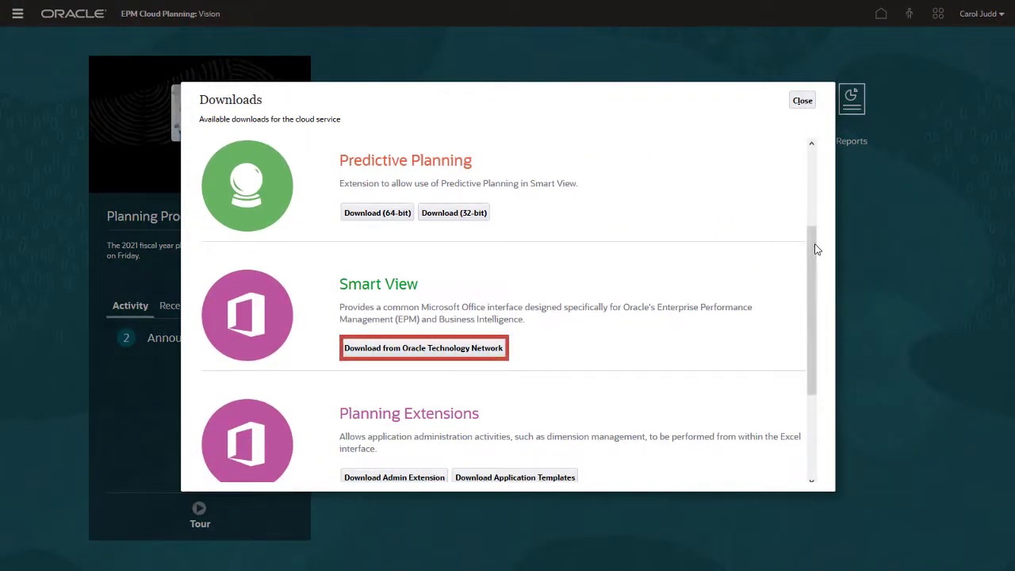
left_click(424, 348)
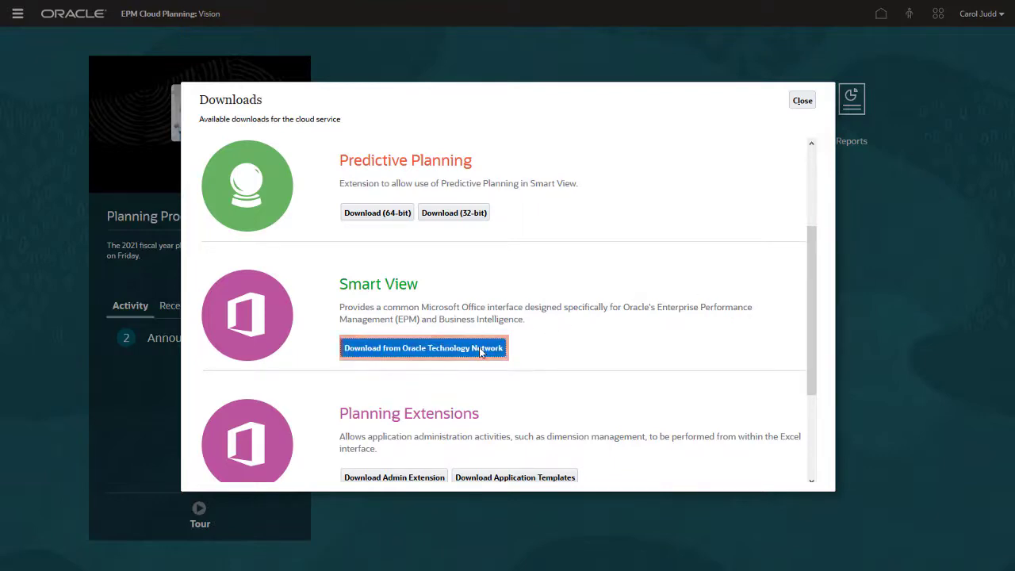
left_click(424, 349)
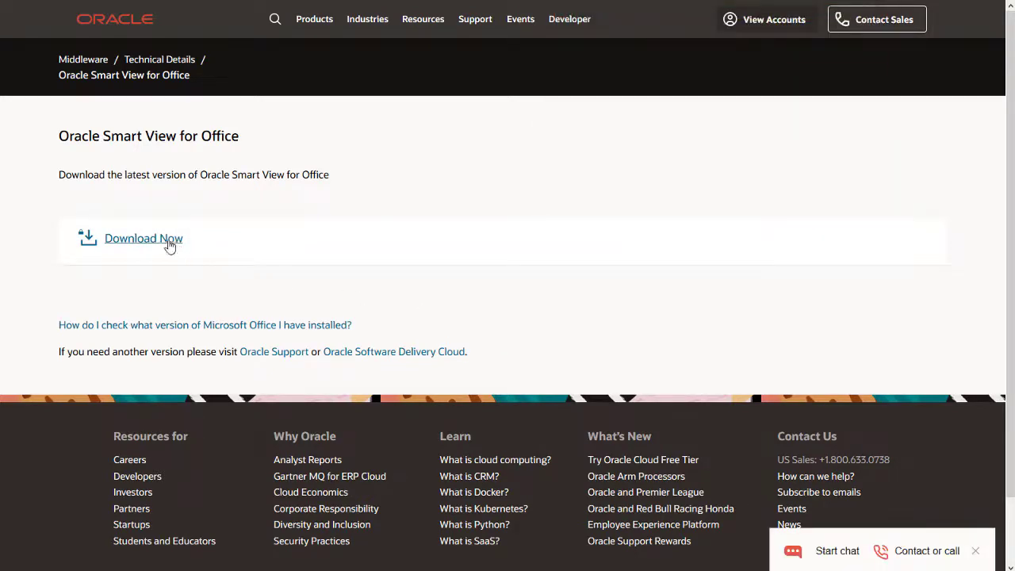
Accept the Oracle license, sign in and choose to save svc21100.zip.
left_click(142, 238)
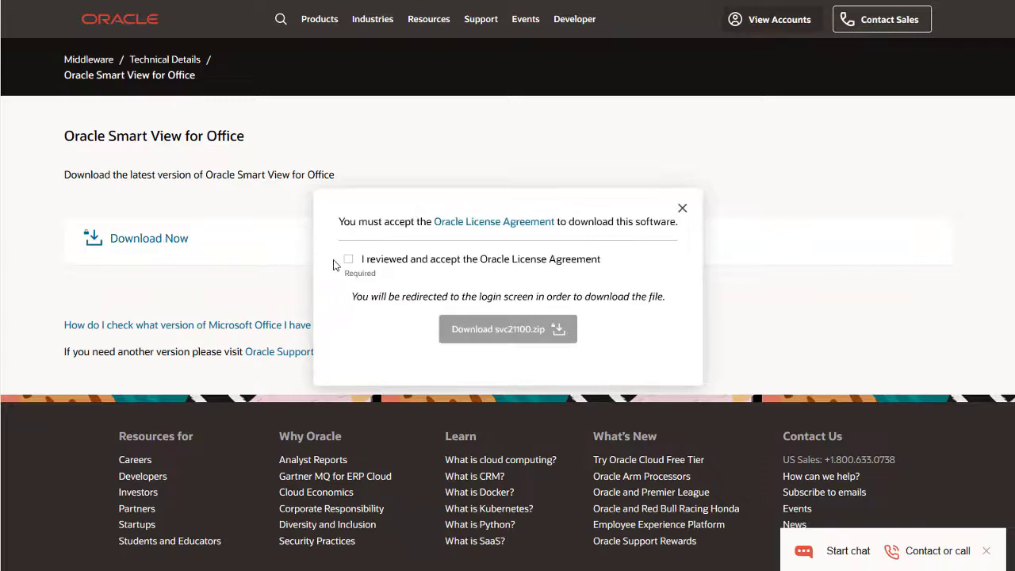
left_click(347, 258)
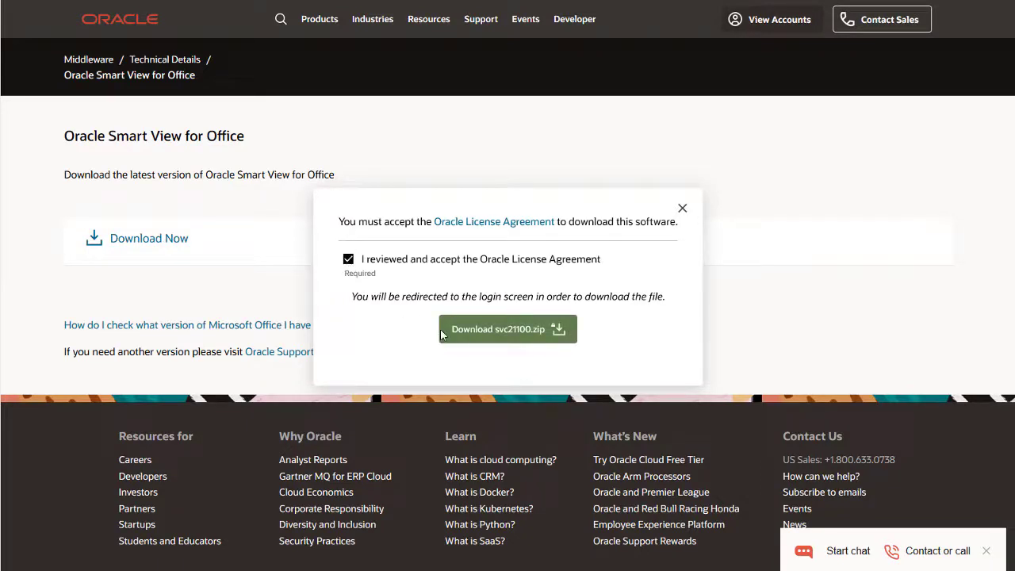
left_click(507, 328)
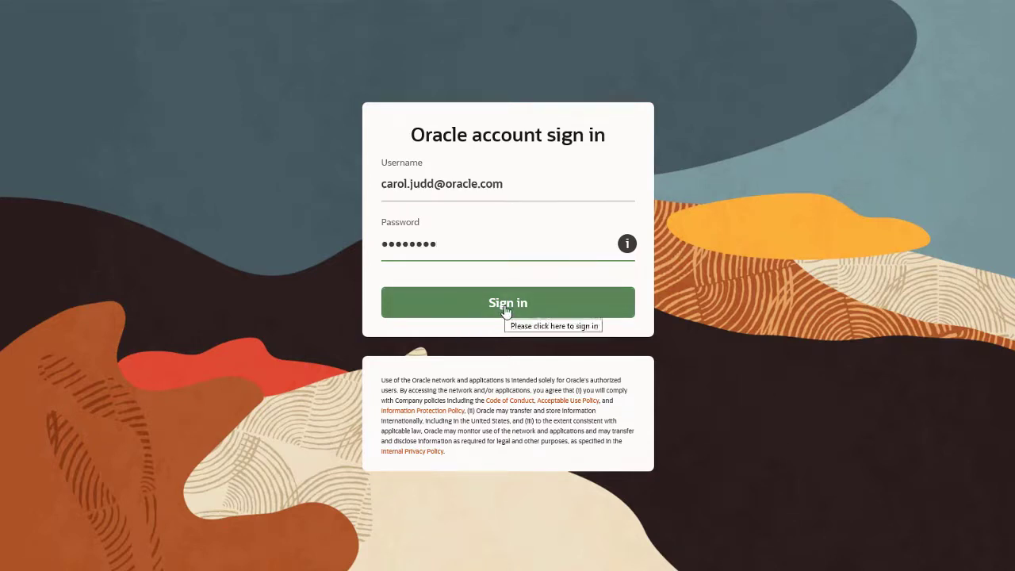
left_click(507, 301)
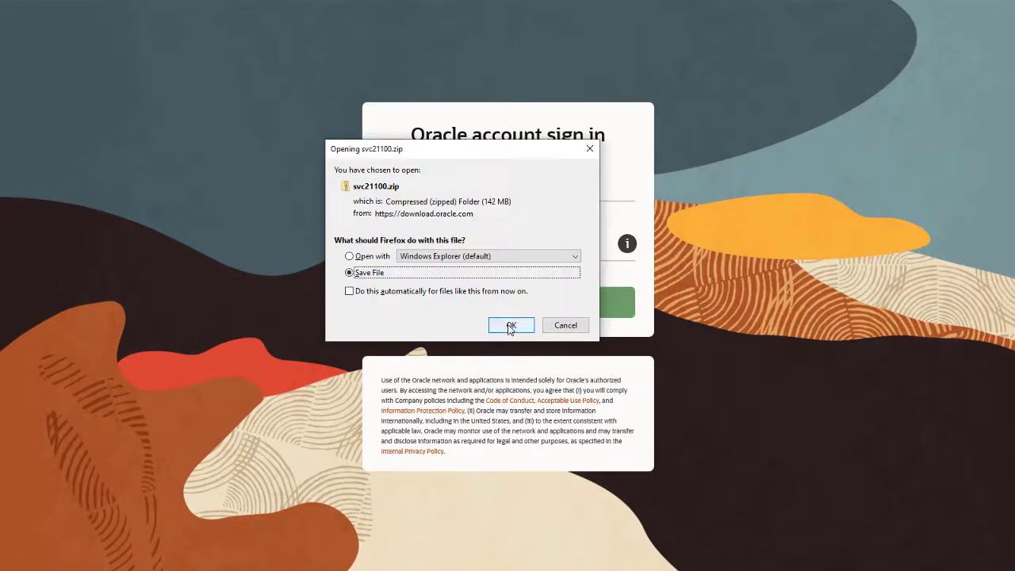
left_click(511, 325)
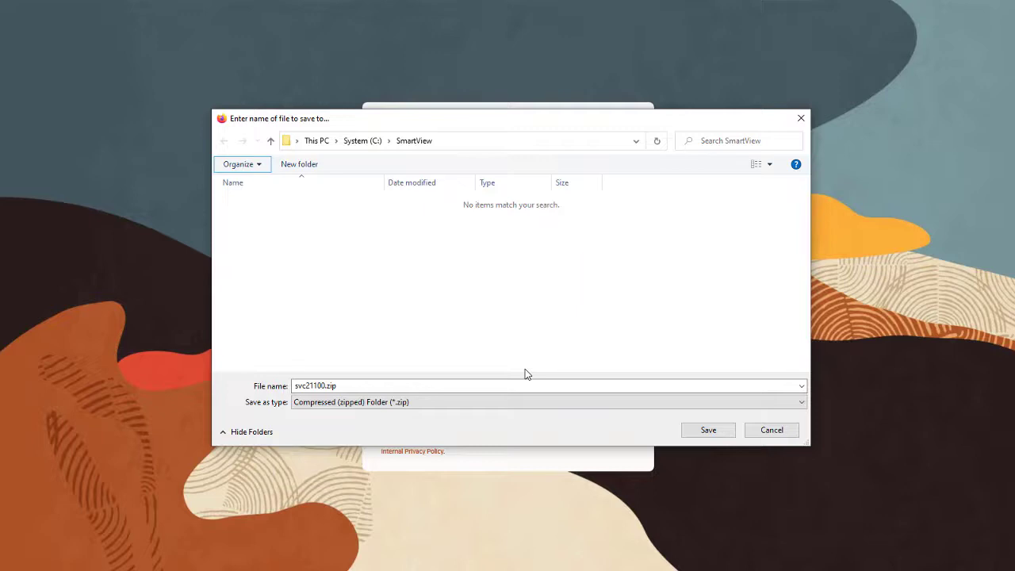
Save svc21100.zip to C:\SmartView and extract it into C:\SmartView\svc21100.
left_click(708, 429)
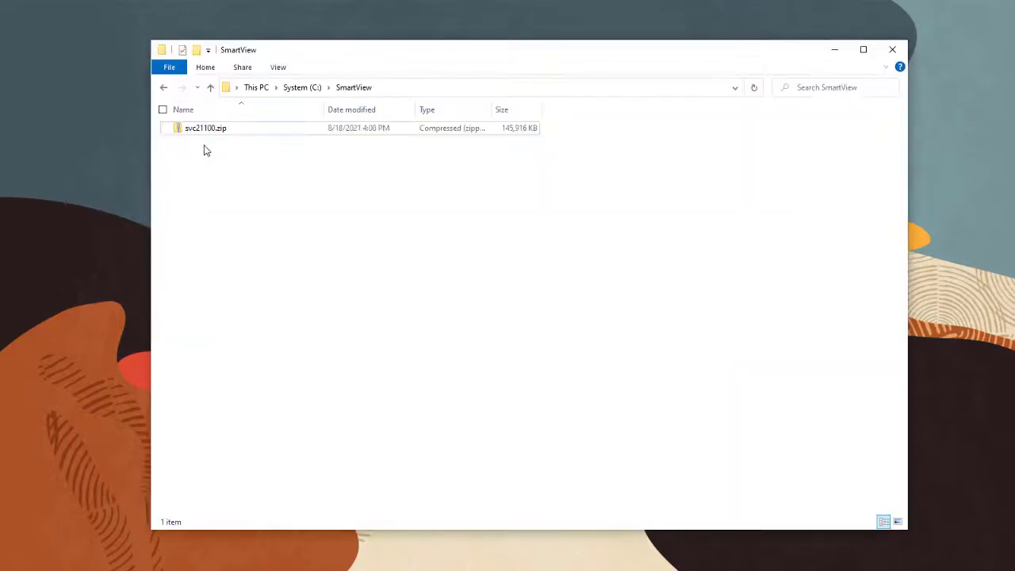
left_click(204, 127)
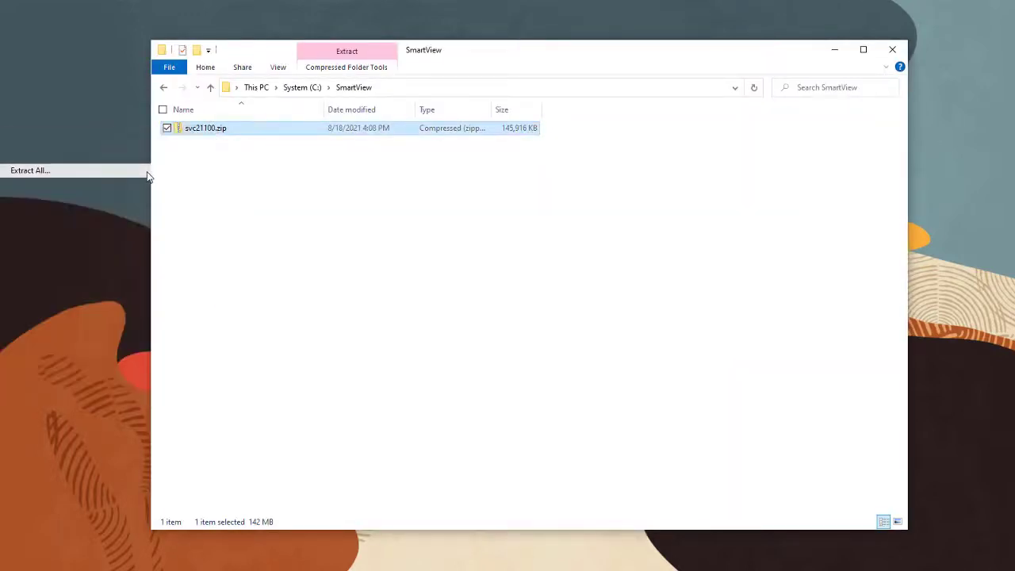
left_click(34, 170)
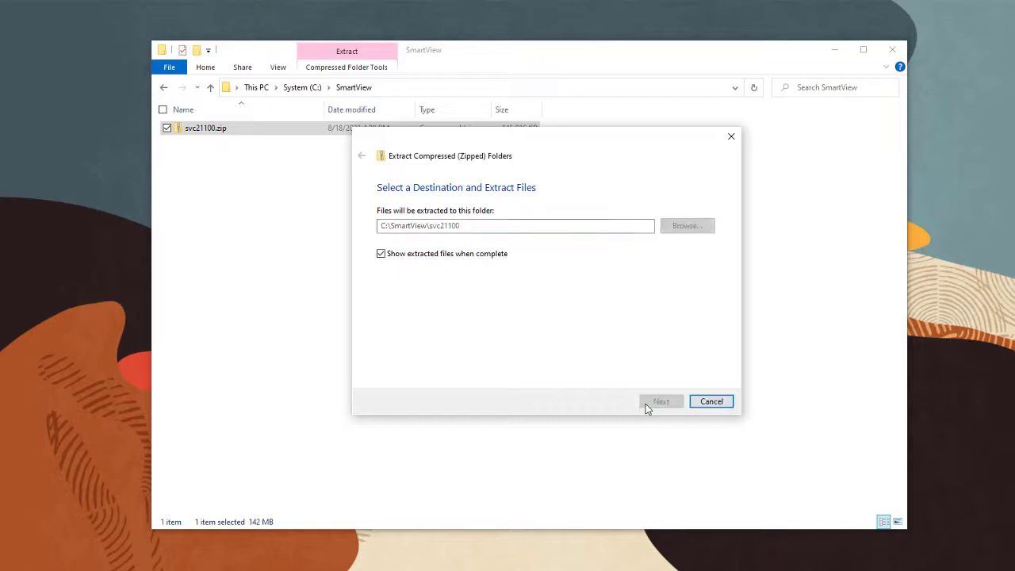
left_click(660, 401)
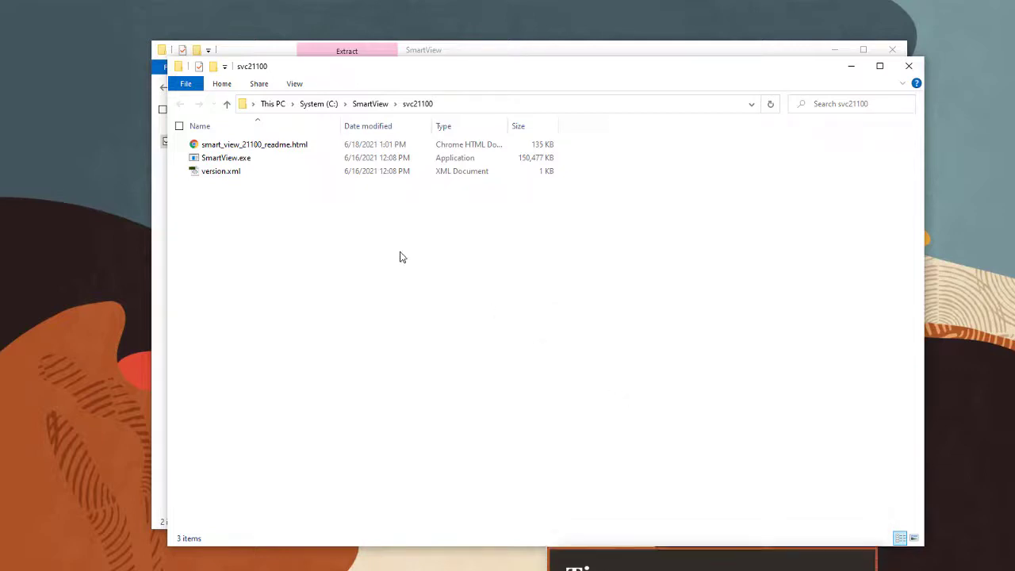
Run SmartView.exe and install Smart View into the default C:\Oracle\SmartView folder.
left_click(226, 157)
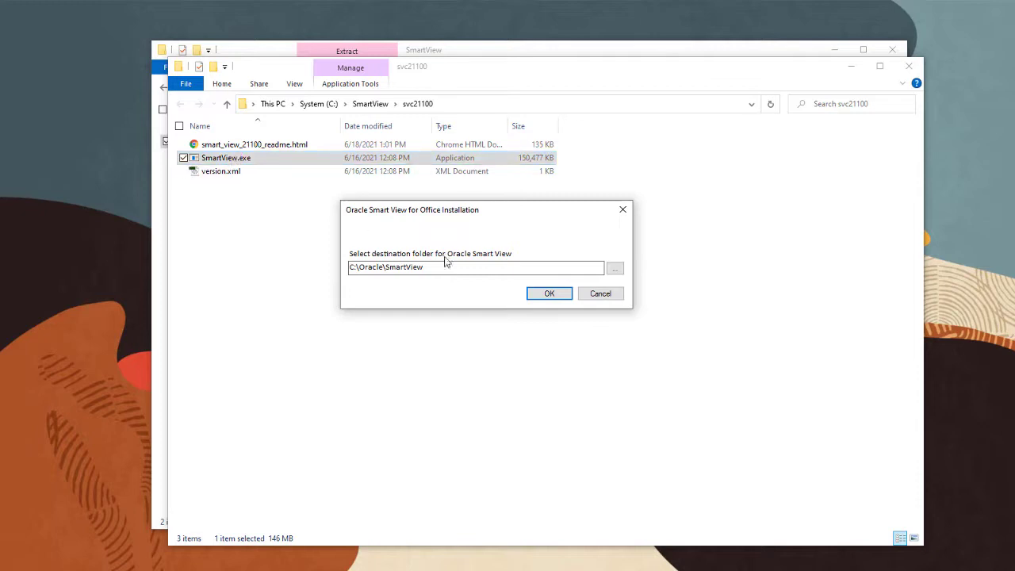
left_click(548, 293)
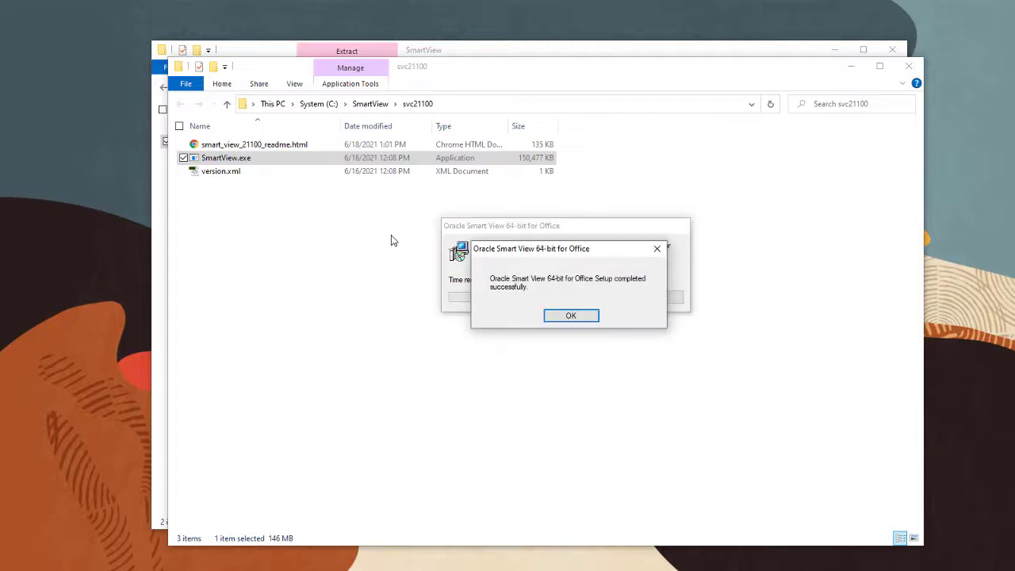
mouse_move(571, 316)
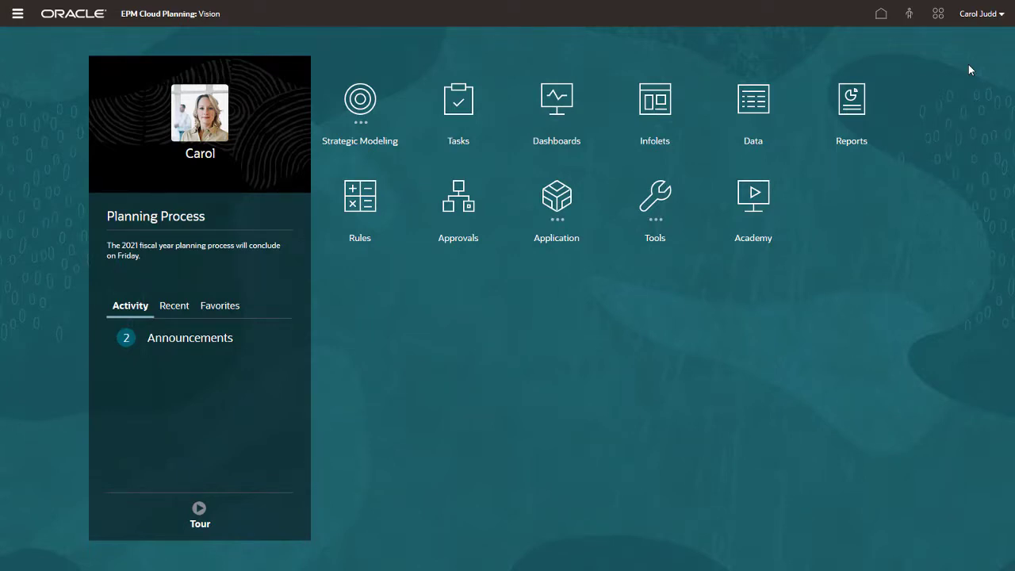
Show the Planning Extensions entry in the EPM Cloud Downloads list.
left_click(986, 15)
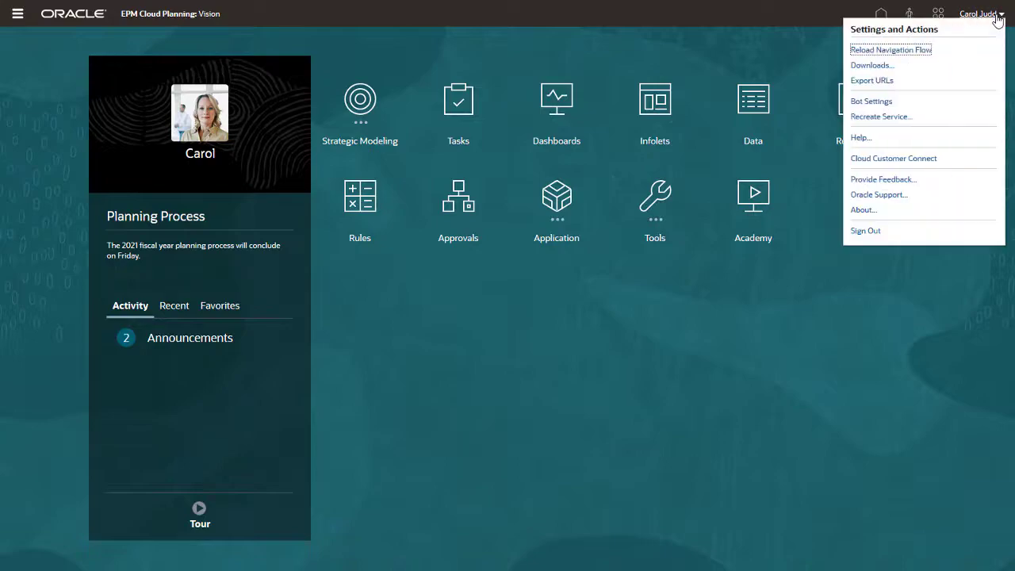
left_click(872, 65)
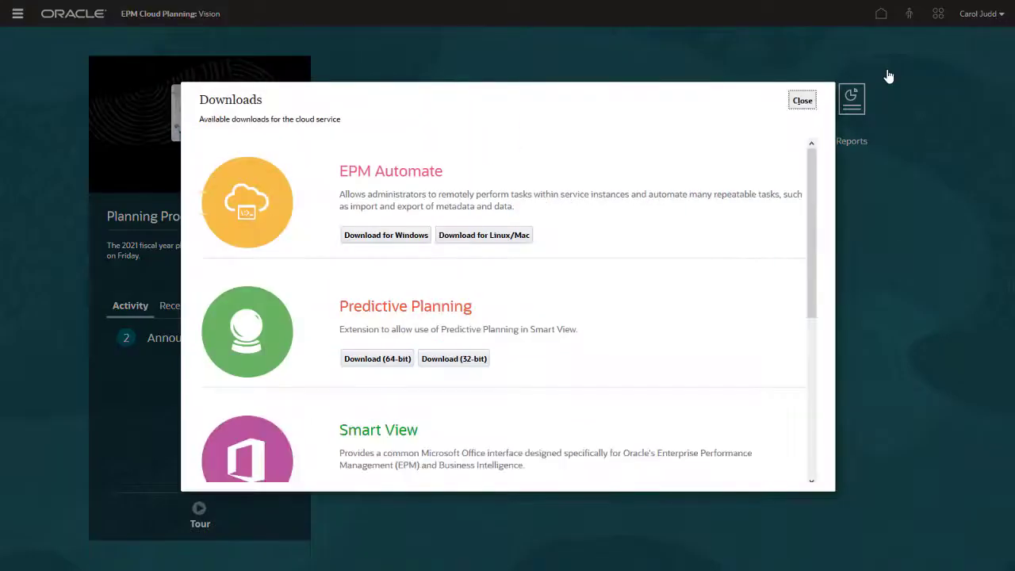
mouse_move(813, 175)
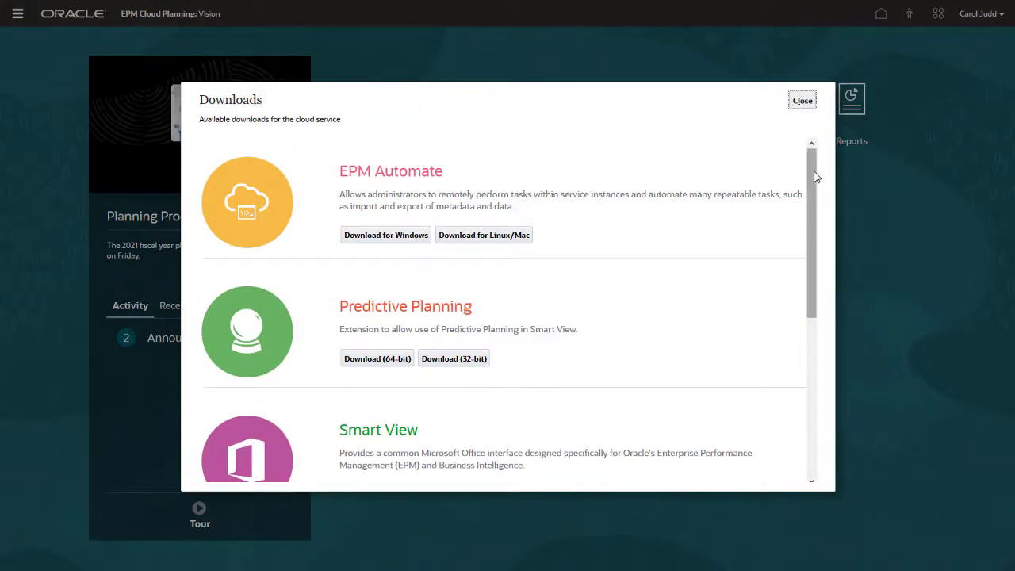
scroll("down", 3)
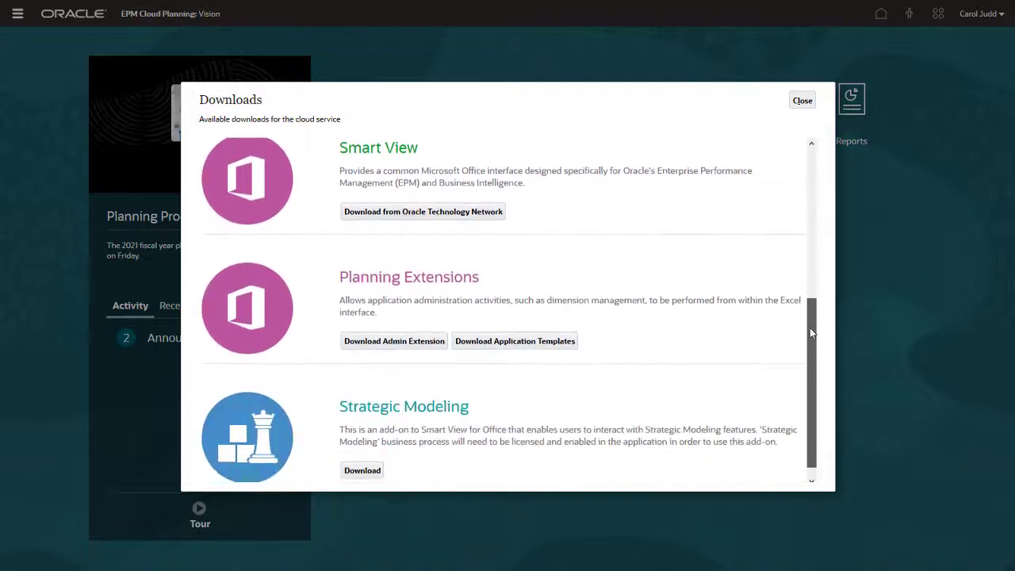
scroll("down", 3)
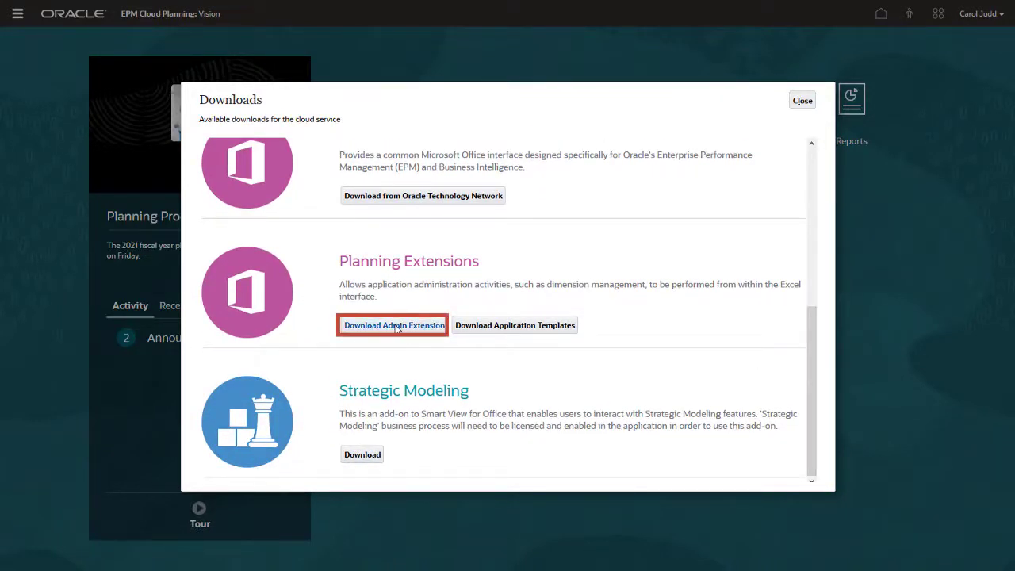
Download the admin extension PlanningSVExtension.msi and save it into C:\SmartView.
left_click(394, 325)
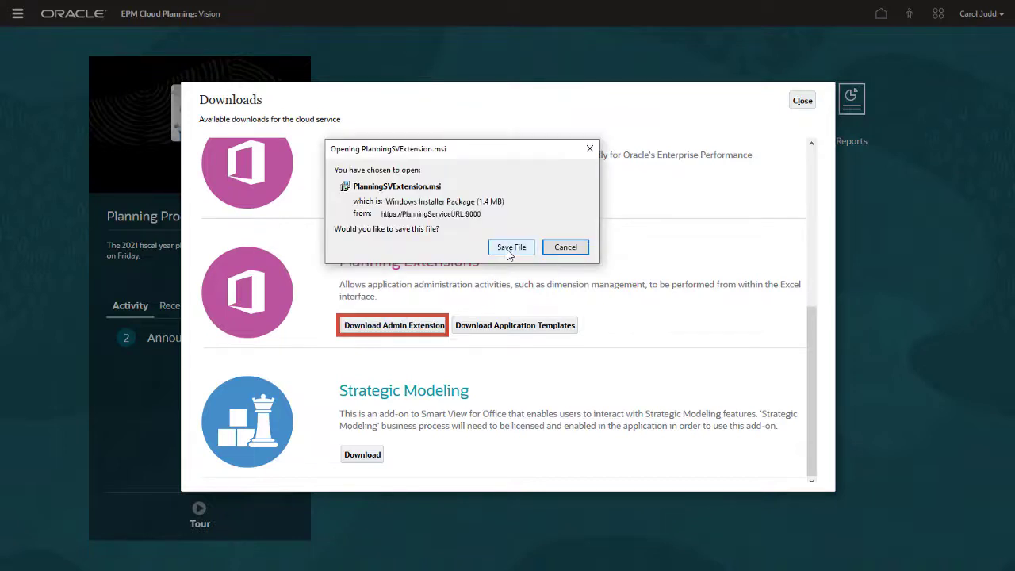
left_click(510, 248)
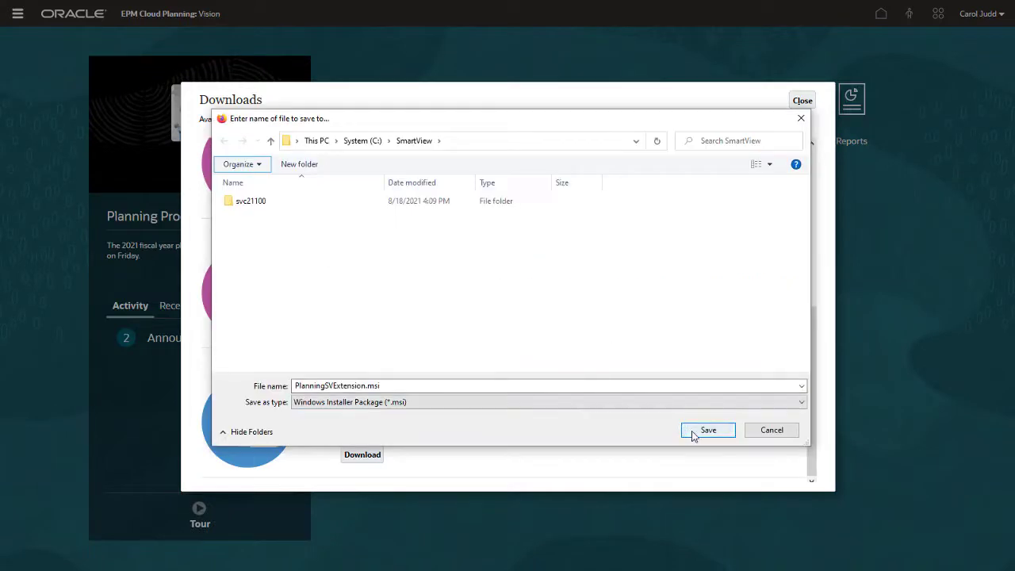
left_click(707, 430)
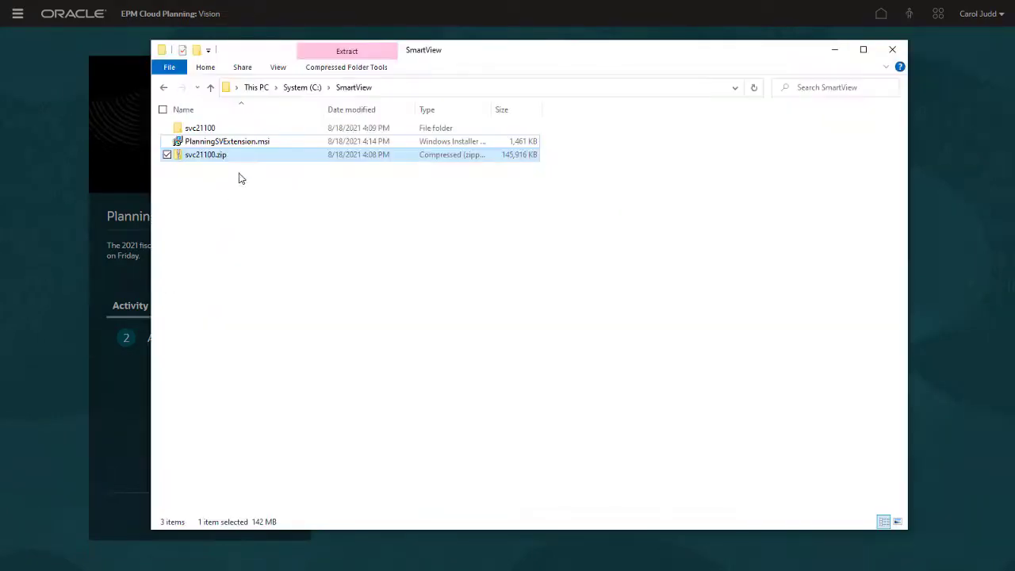
Install PlanningSVExtension.msi through its setup wizard and close it.
double_click(227, 141)
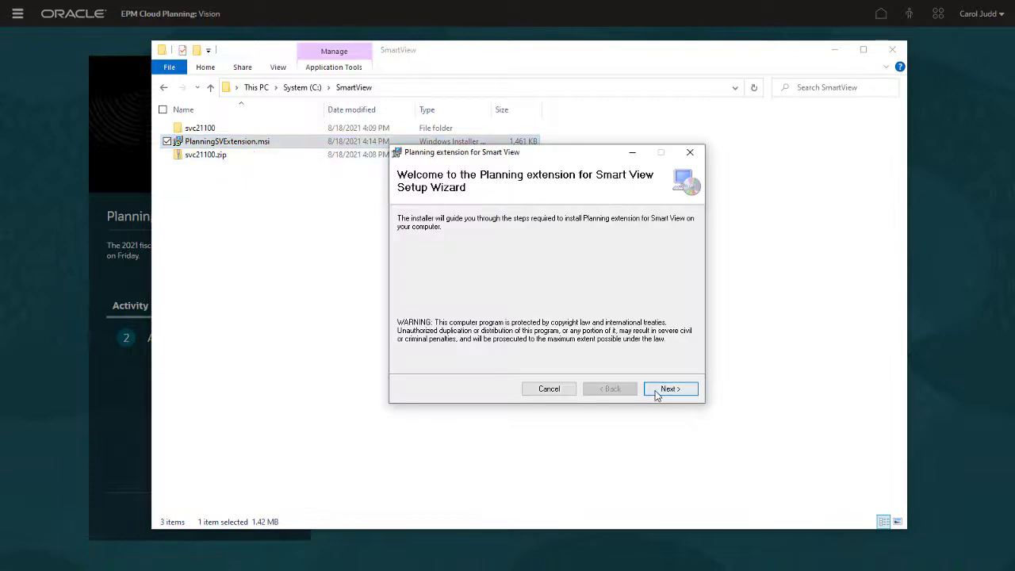
left_click(669, 389)
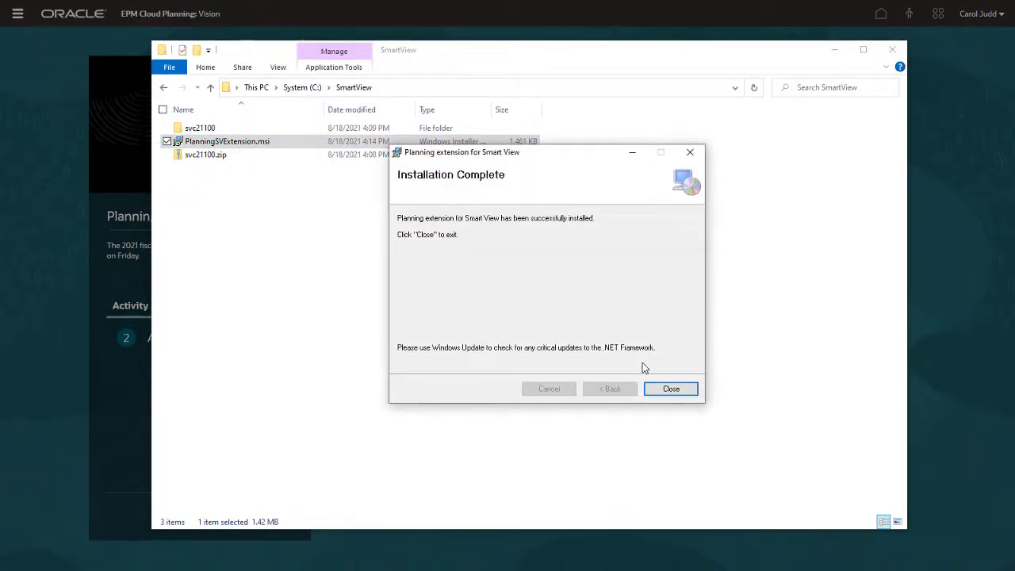
left_click(671, 388)
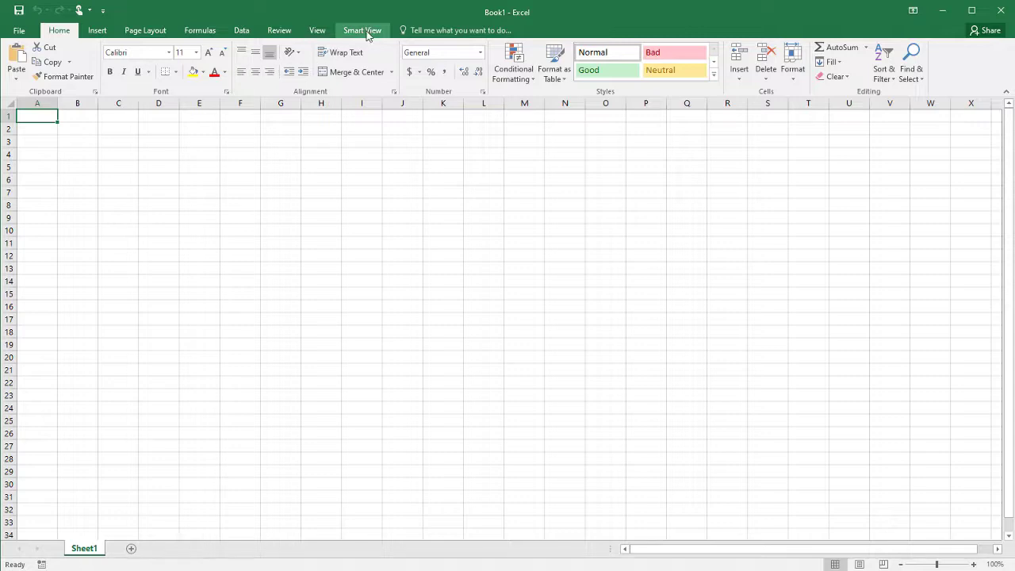
Show the Smart View panel from Excel's Smart View ribbon.
left_click(362, 30)
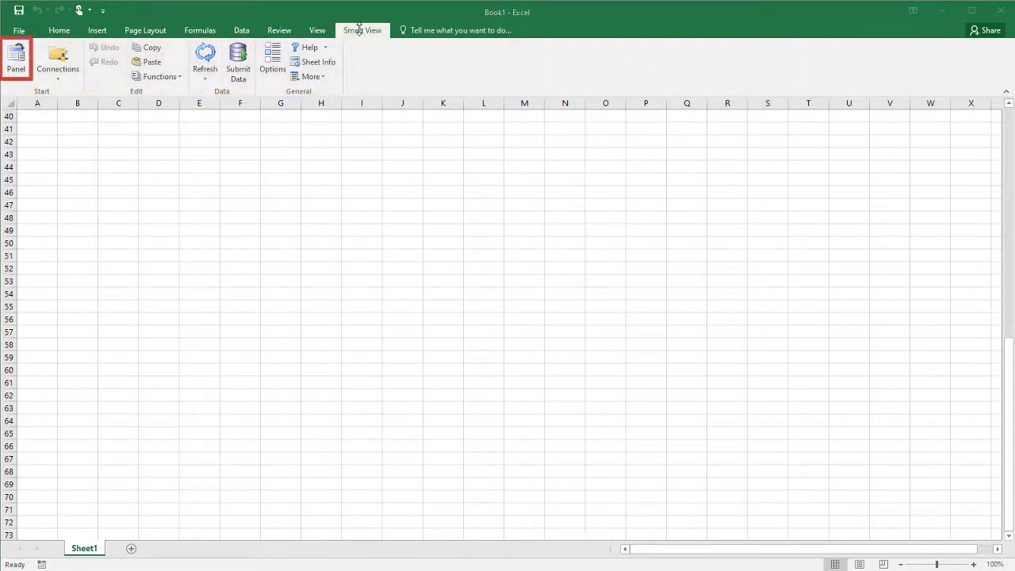
left_click(16, 60)
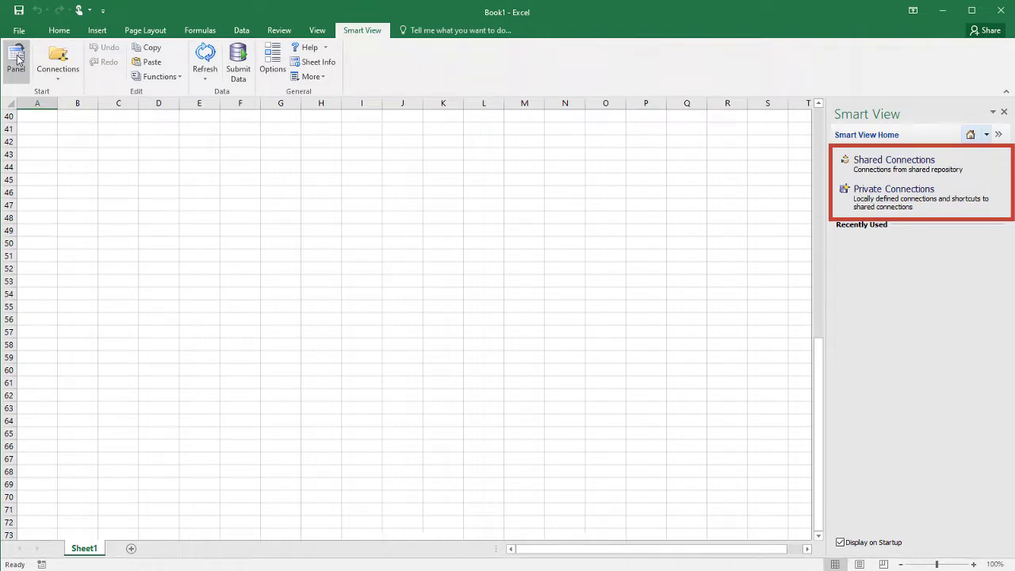
Switch the Smart View panel to the Private Connections page.
left_click(895, 158)
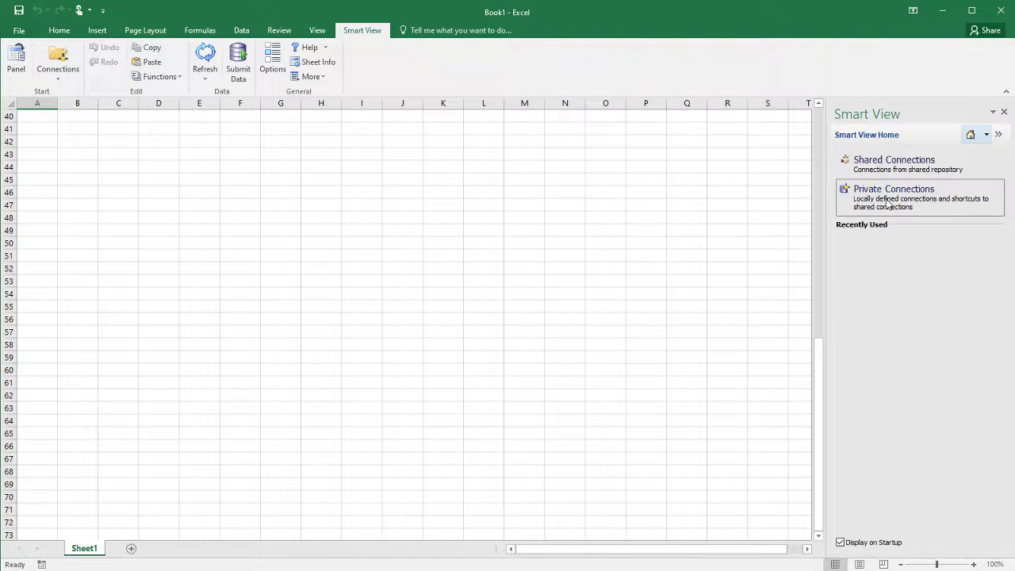
left_click(894, 189)
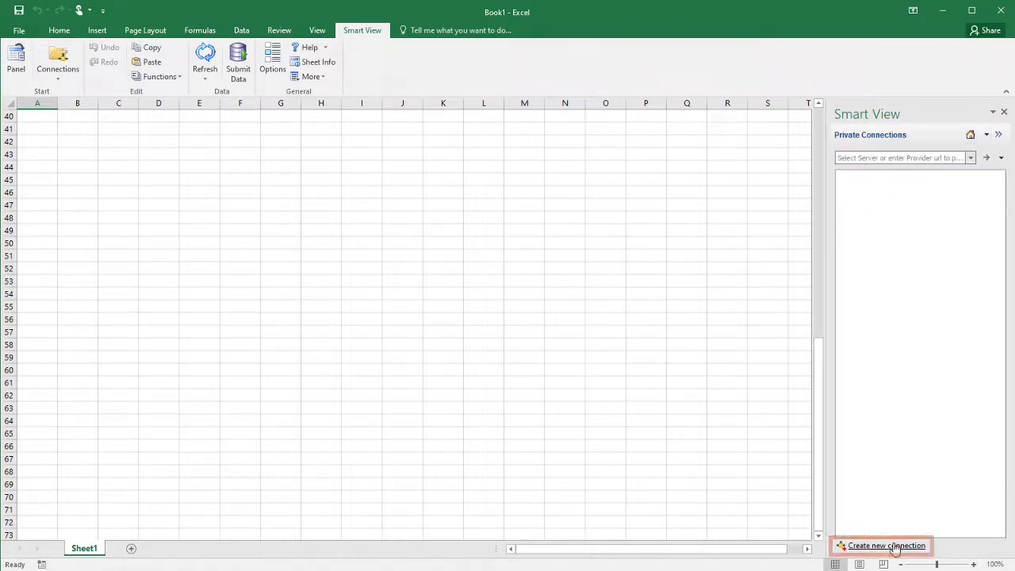
left_click(885, 546)
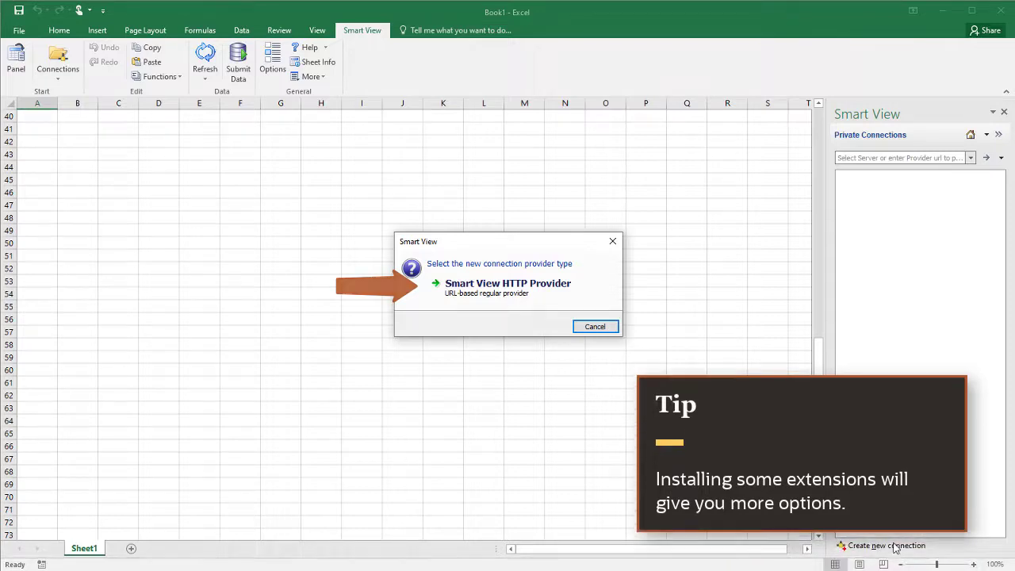
left_click(507, 282)
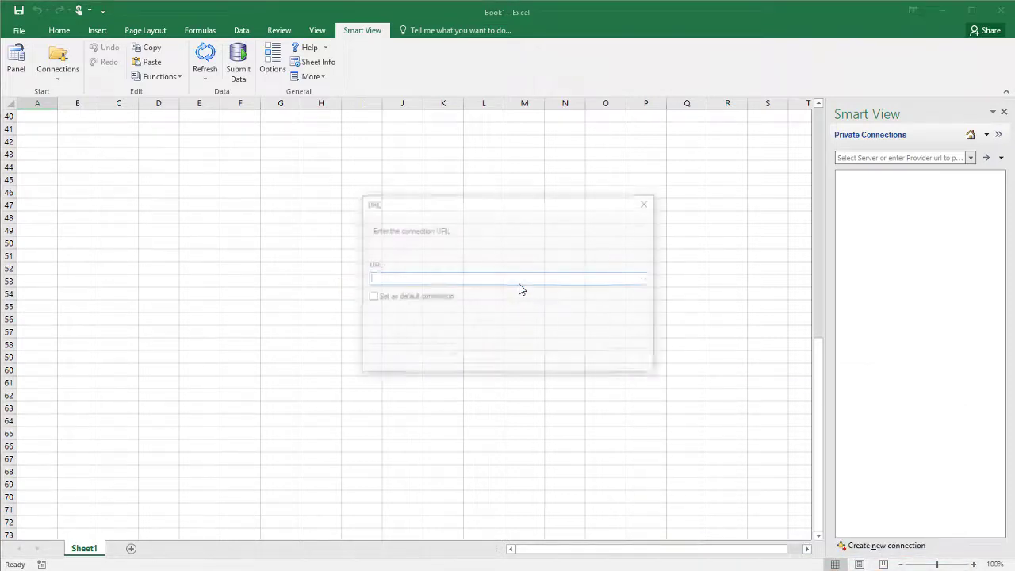
type("https://PlanningServiceURL/HyperionPlanning/SmartView")
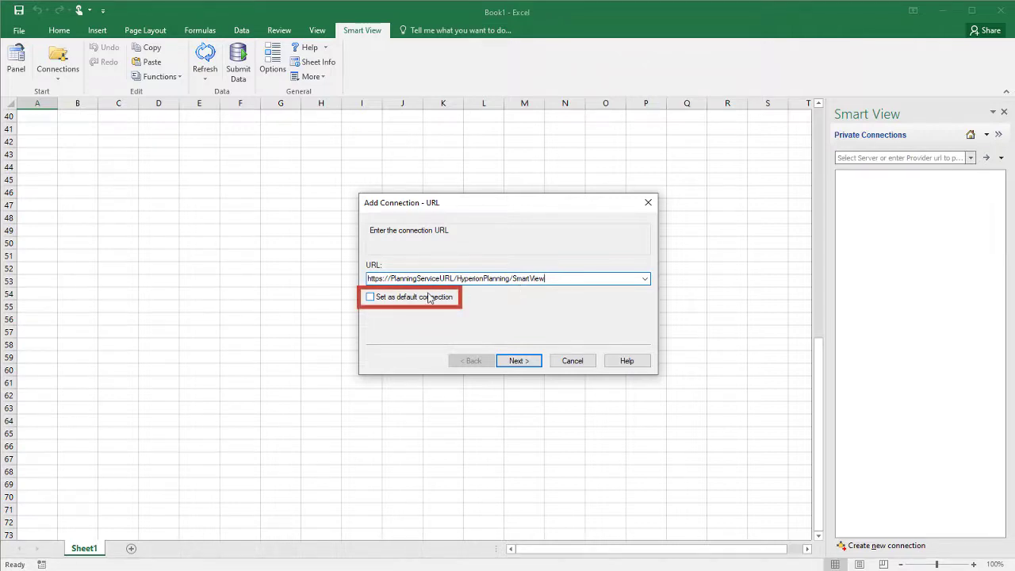
left_click(370, 297)
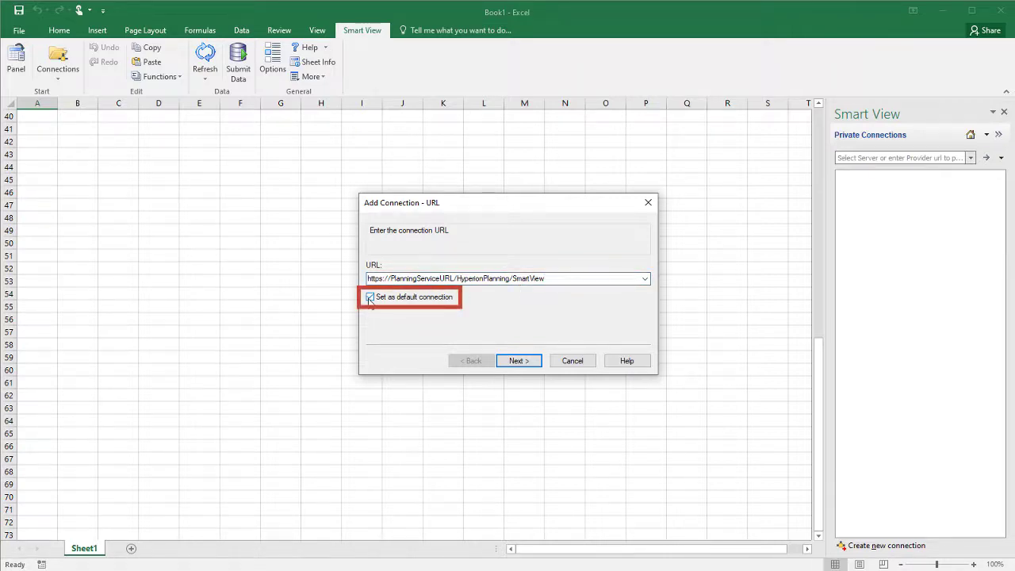
left_click(369, 297)
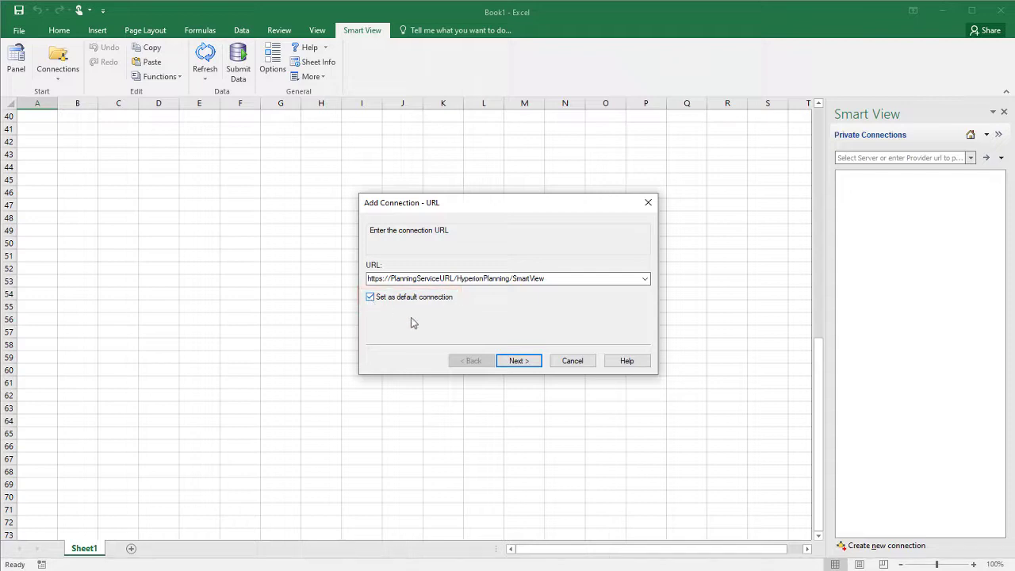
left_click(517, 360)
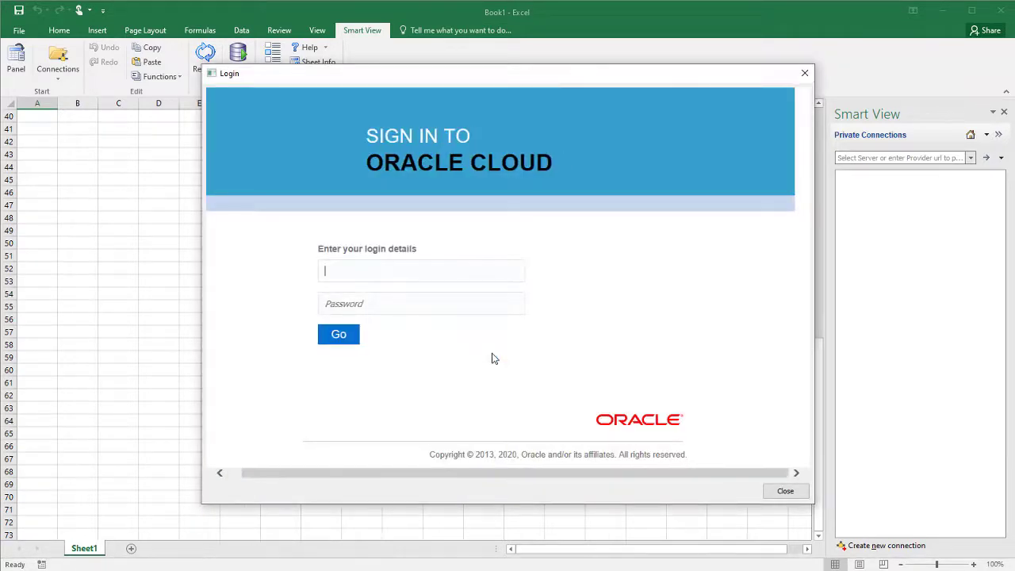
type("carol.judd")
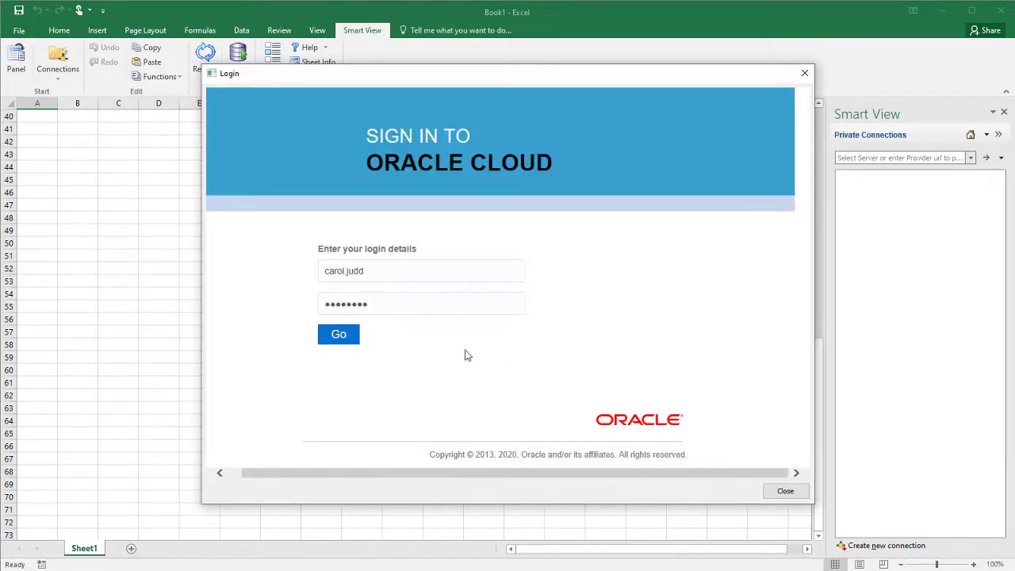
left_click(338, 333)
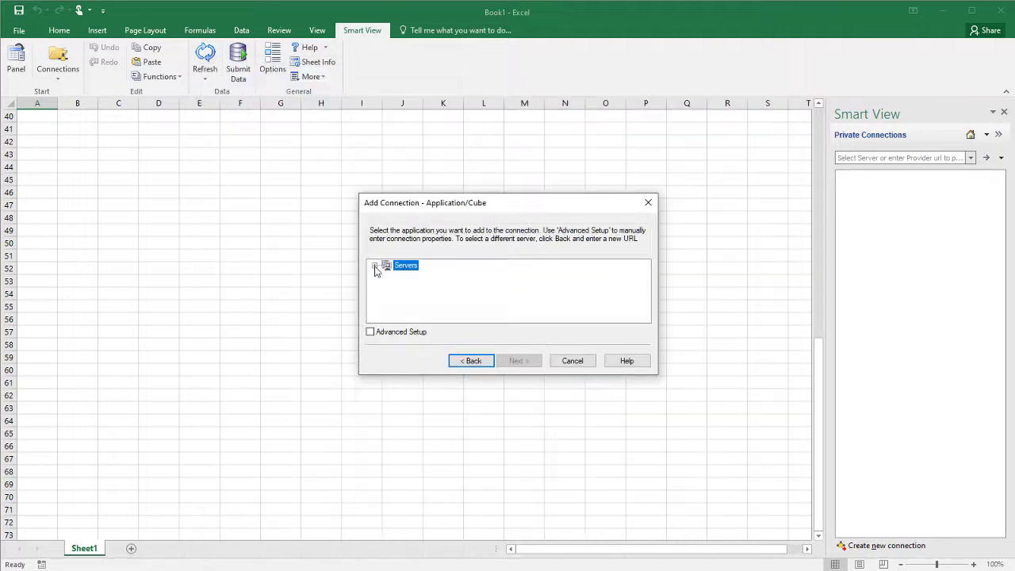
Pick the Vision application and describe the connection as 'Vision application for Planning'.
left_click(374, 264)
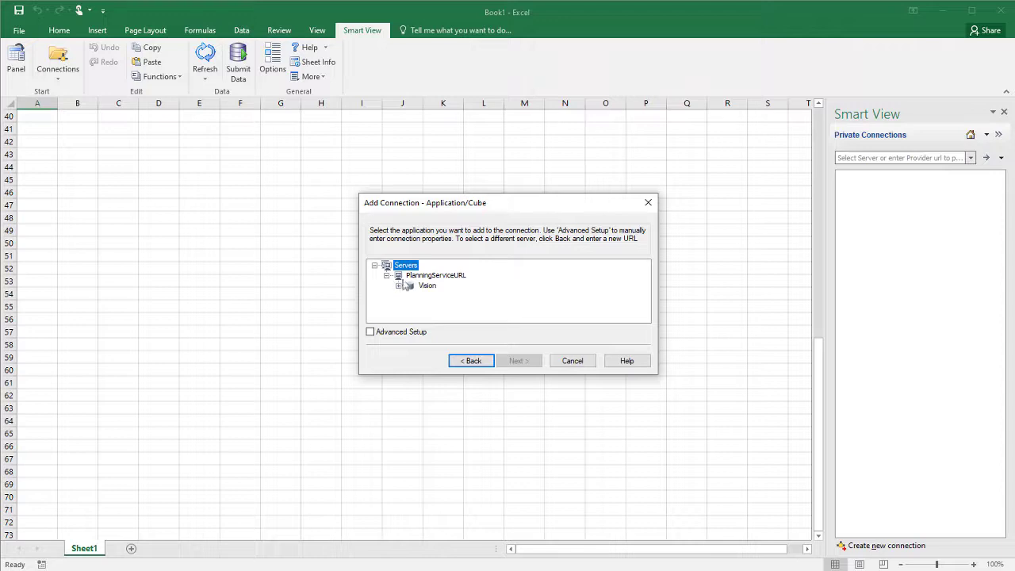
left_click(426, 285)
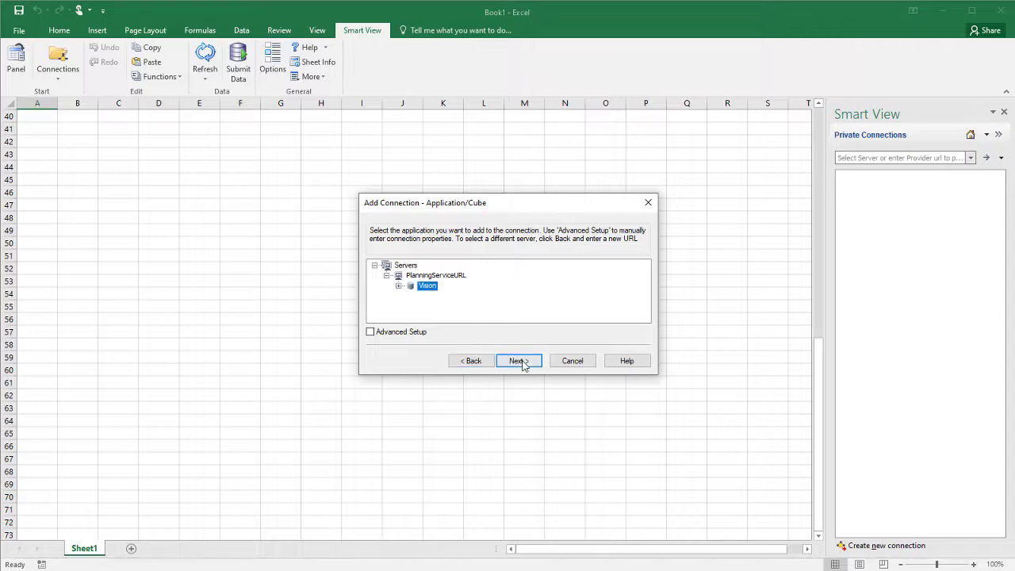
left_click(517, 360)
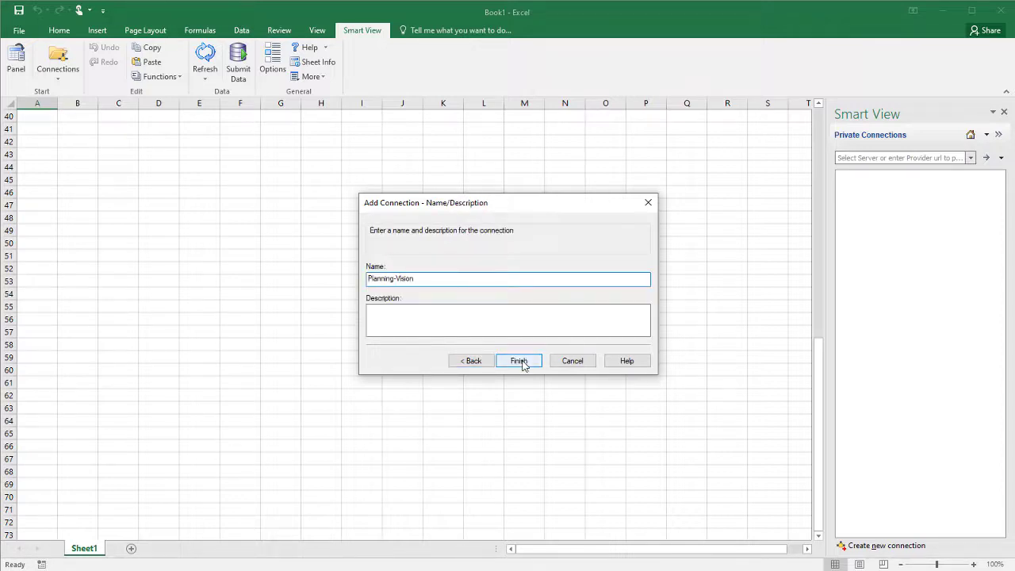
type("Vision application for Planning")
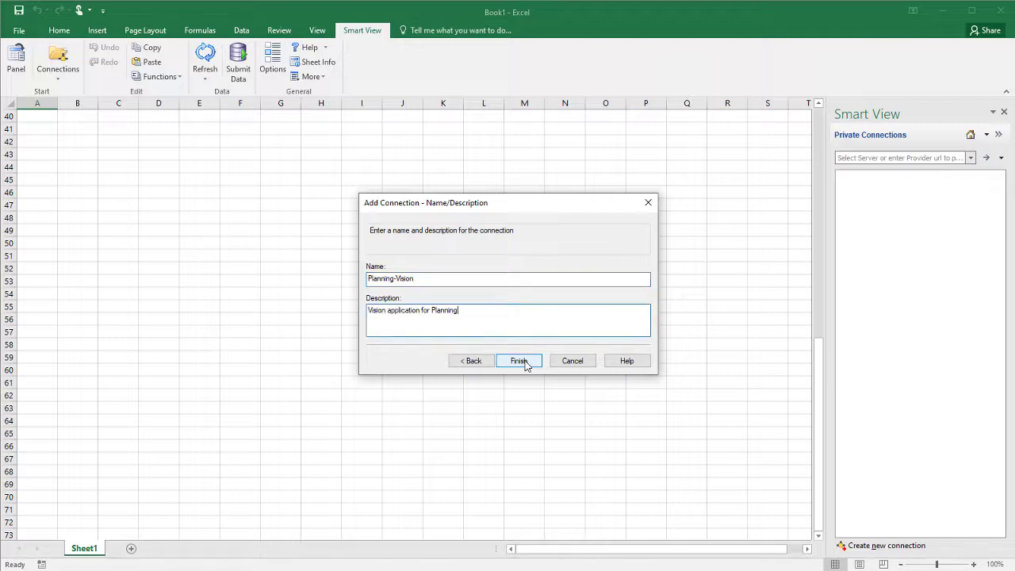
Finish saving the Vision – Planning-Vision connection into the private connections list.
left_click(519, 360)
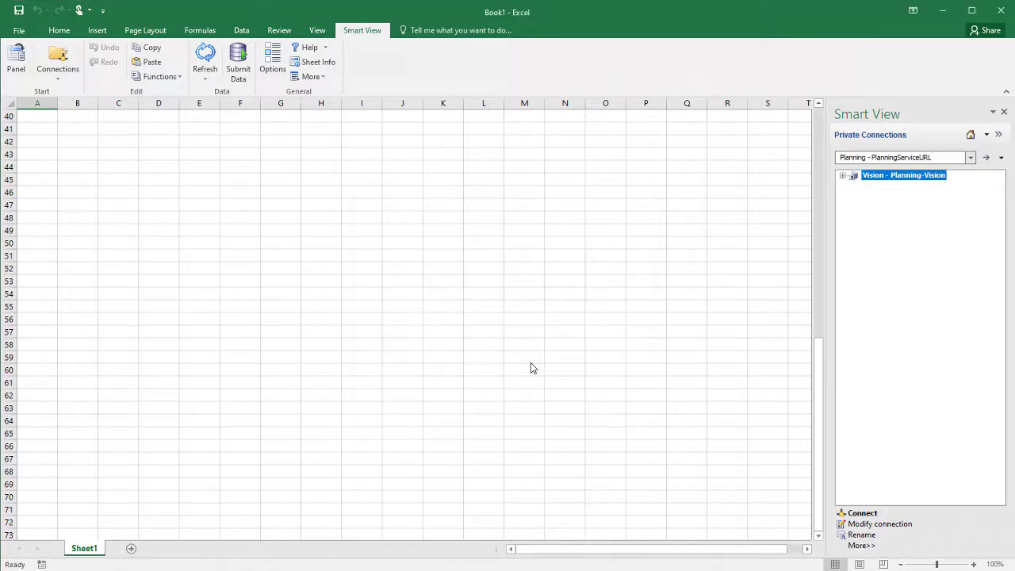
mouse_move(661, 306)
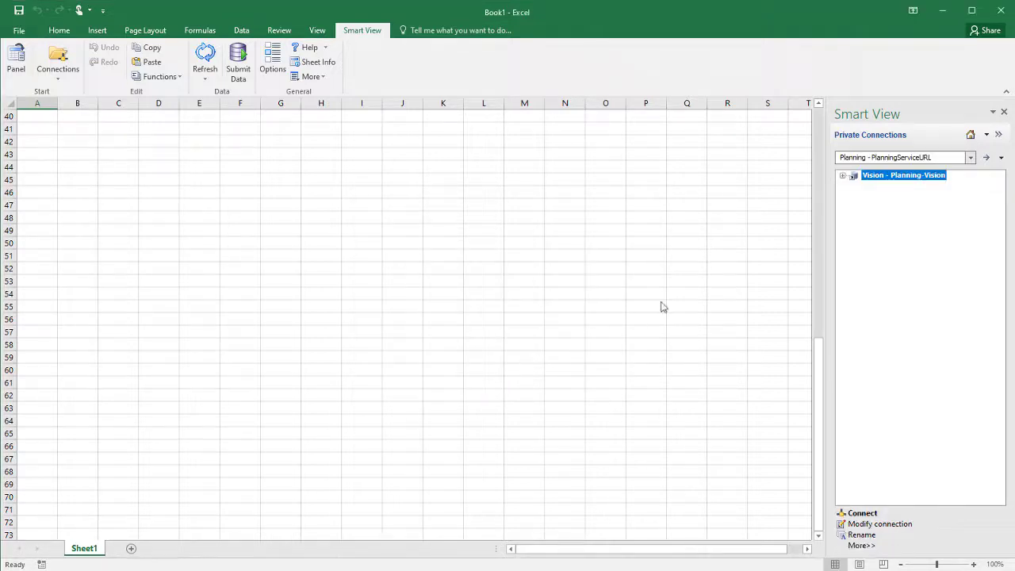
left_click(970, 157)
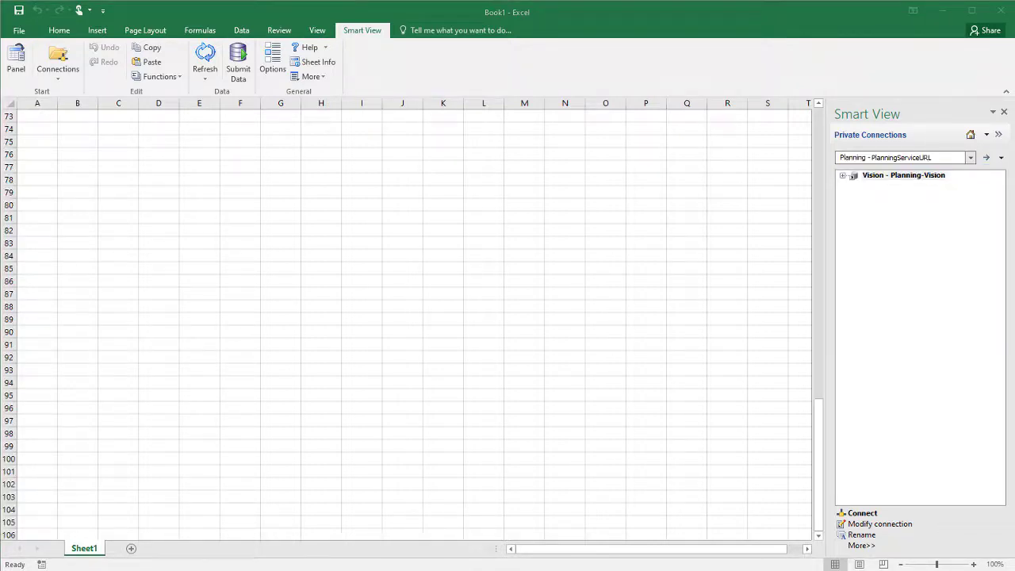
Enter the Planning URL ending in /SmartView in the private connections box and connect to it.
left_click(901, 157)
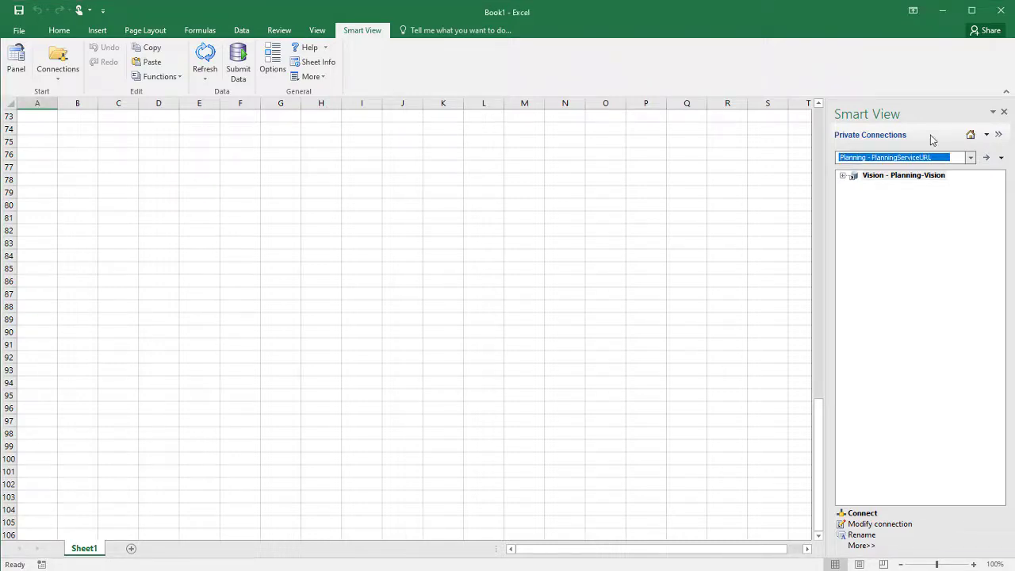
type("https://PCMCserviceURL/aps")
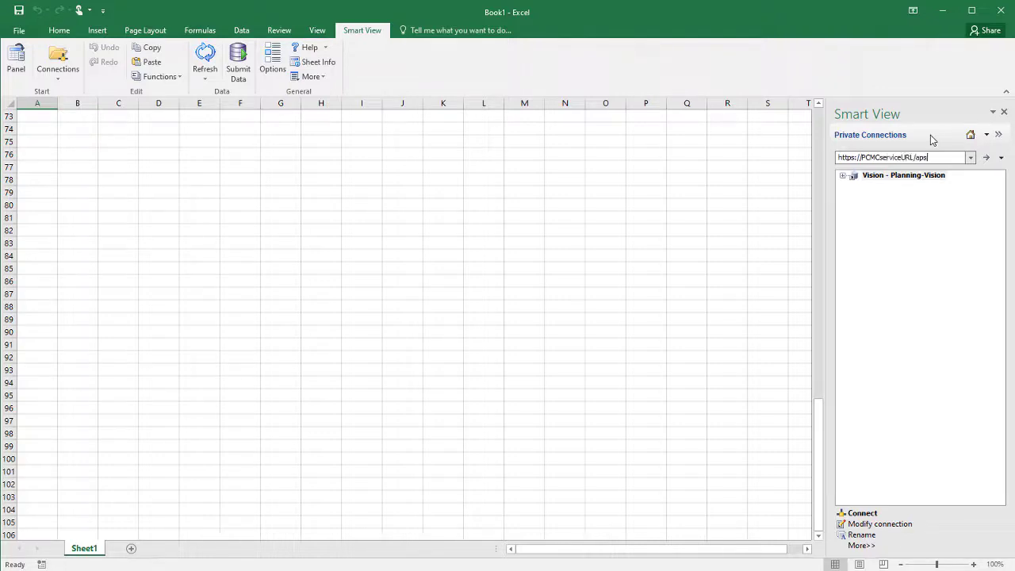
type("/SmartView")
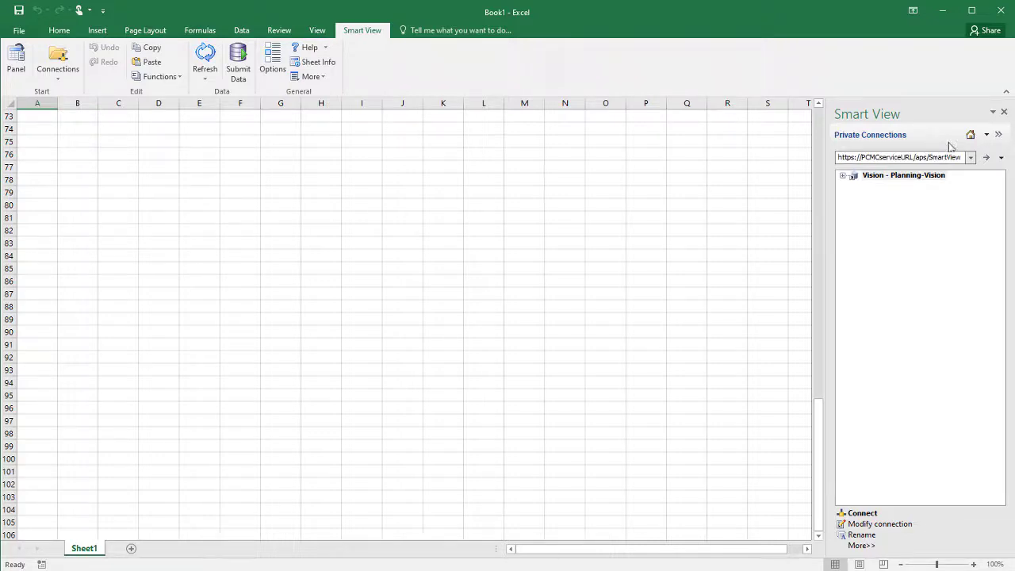
left_click(989, 159)
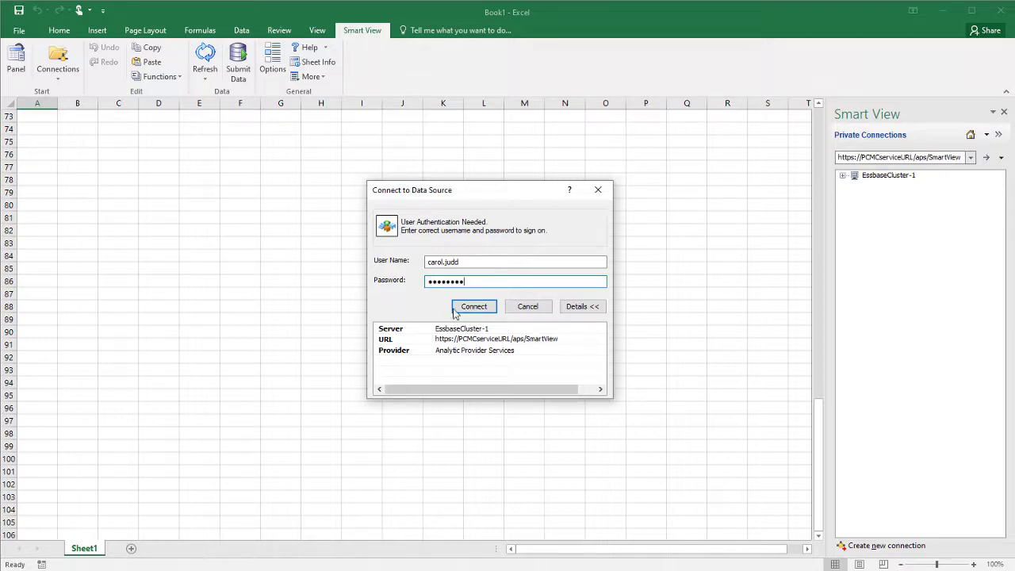
Connect to the data source so the Planning Ad Hoc commands become available.
left_click(474, 306)
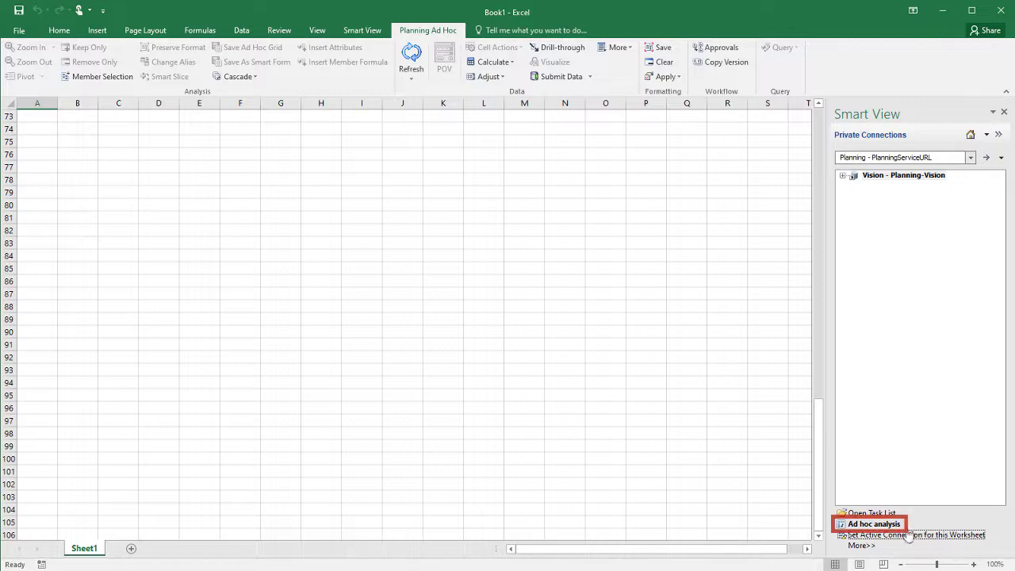
Expand the Plan forms folder and load the Actual vs Plan form into Sheet1.
left_click(875, 524)
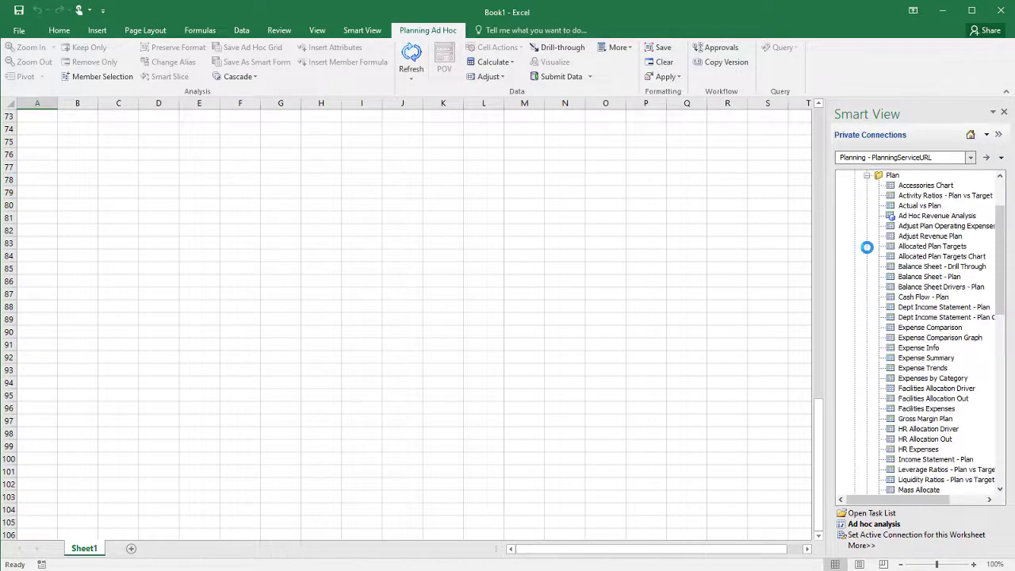
left_click(920, 207)
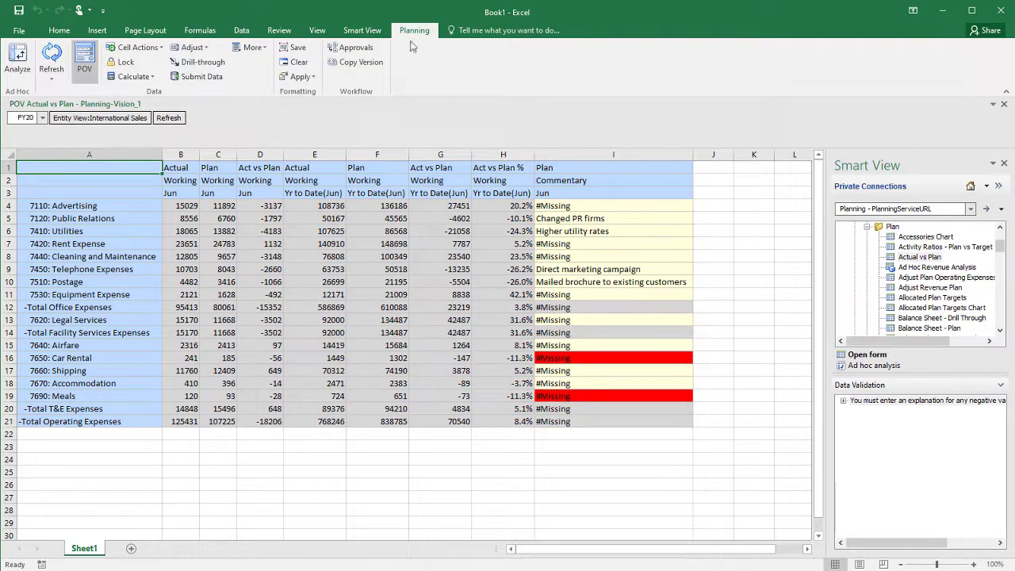
left_click(365, 30)
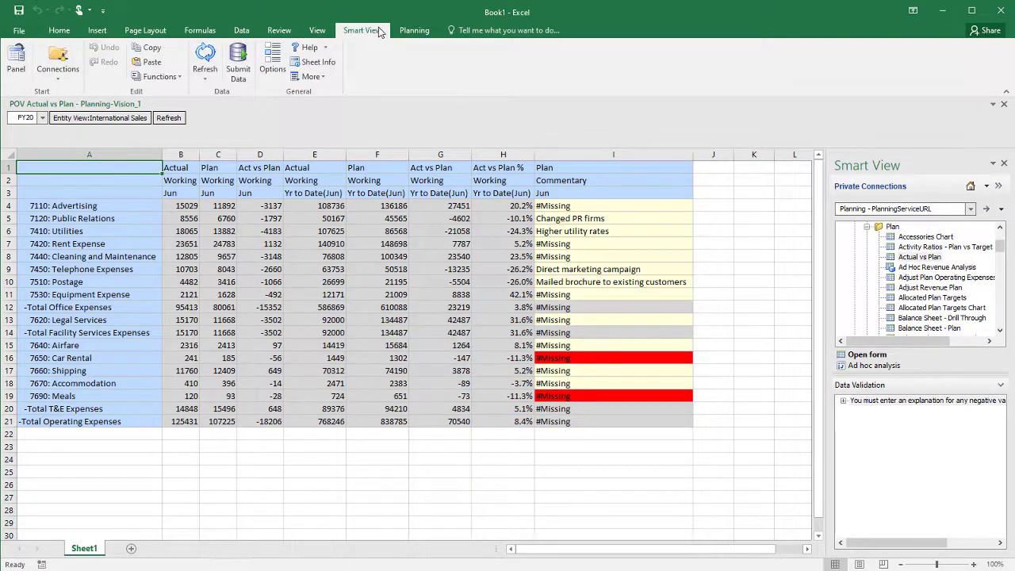
left_click(320, 62)
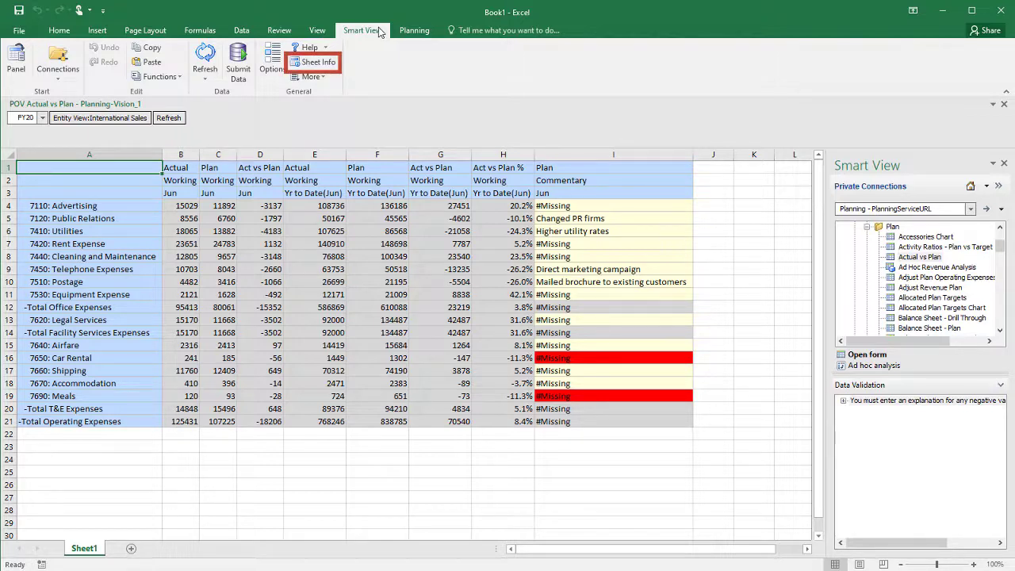
left_click(317, 63)
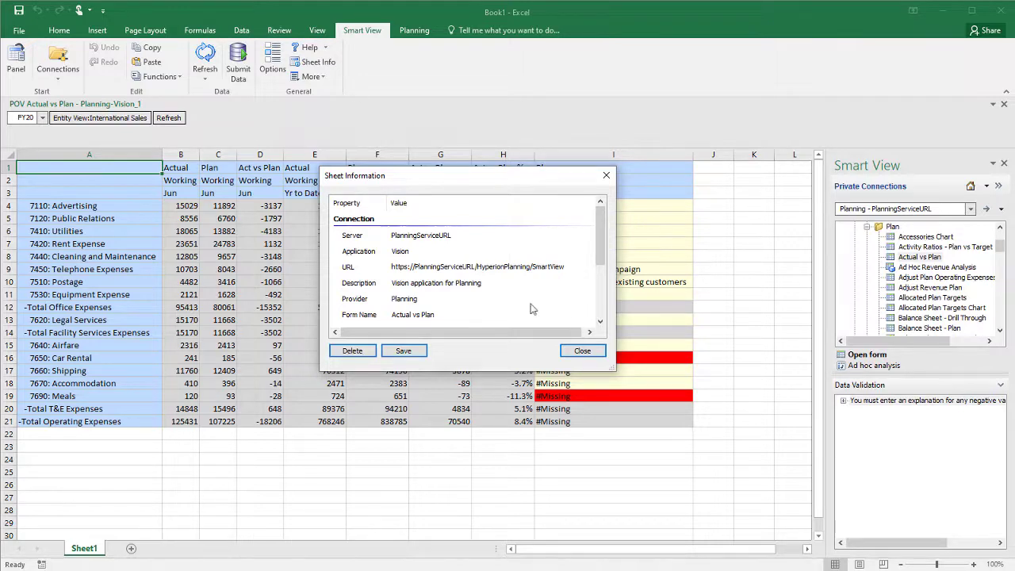
left_click(582, 351)
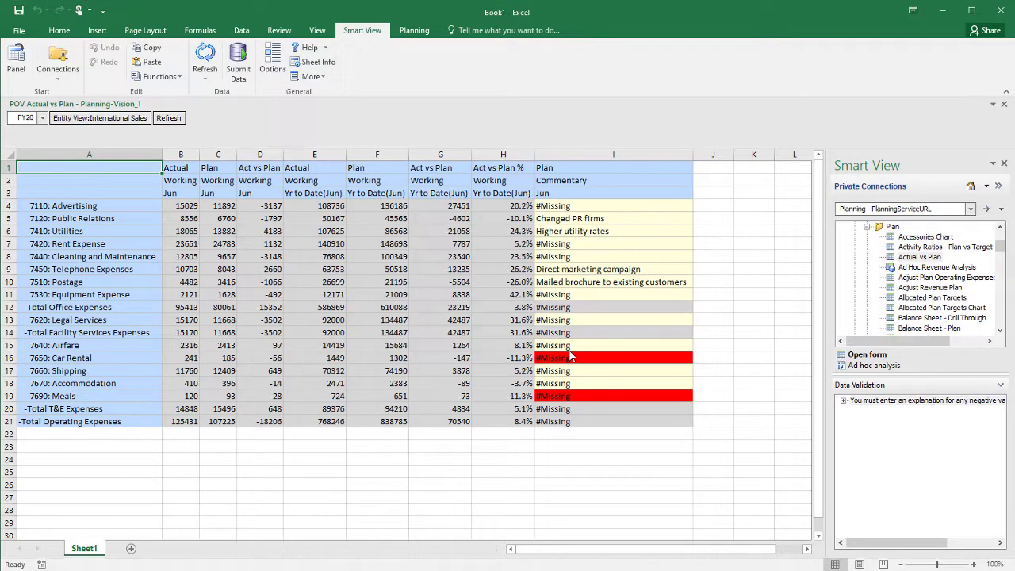
left_click(205, 60)
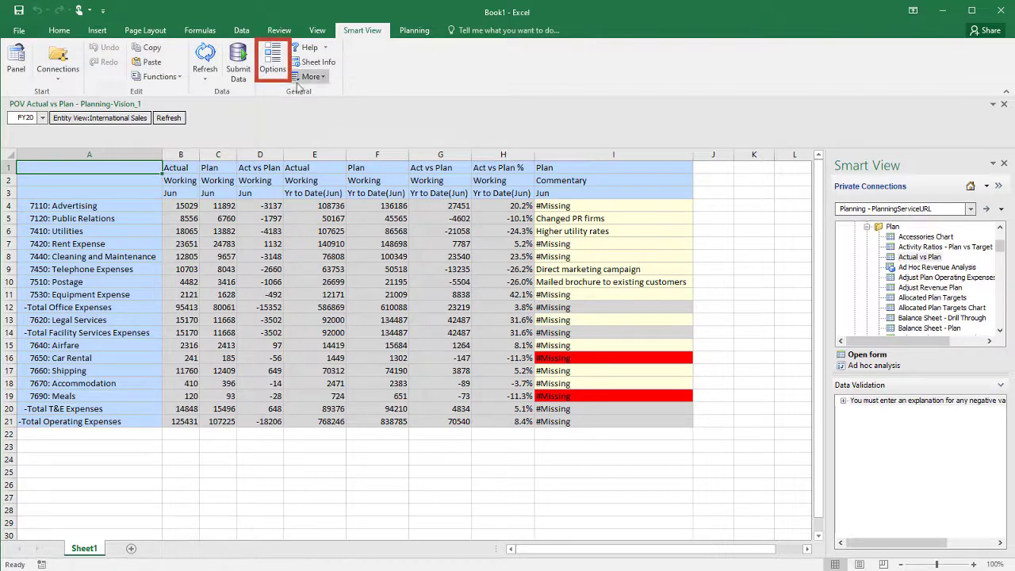
Show the Extensions page of Smart View Options listing Smart Query and Oracle Planning Admin Extension.
left_click(273, 60)
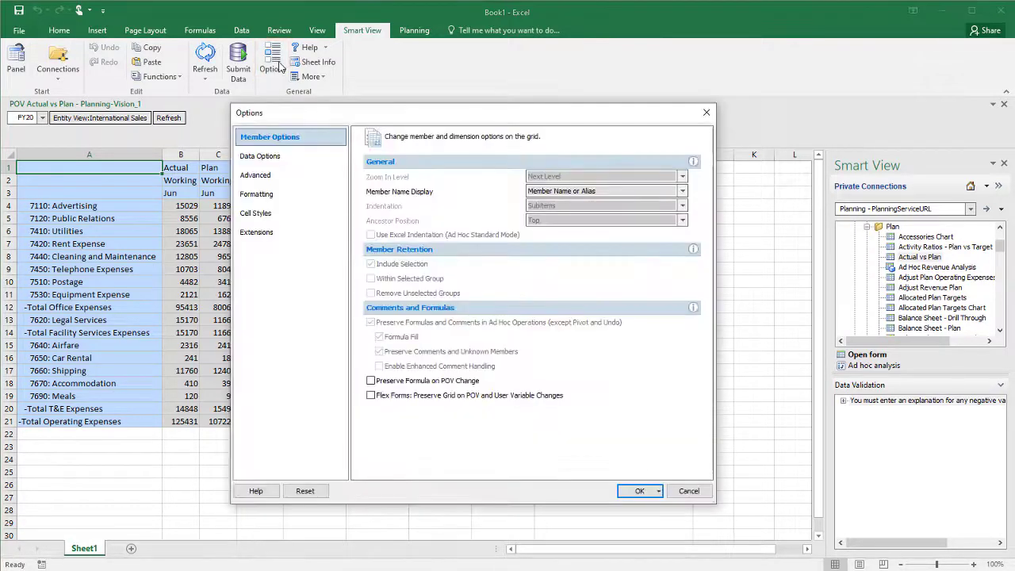
left_click(256, 232)
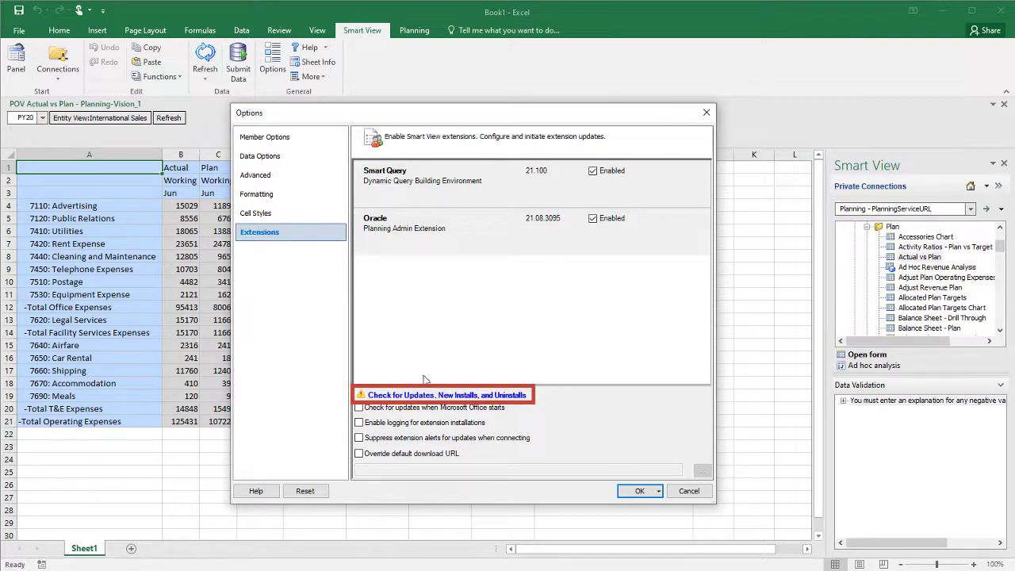
Check for extension updates against the local UpdateList.xml location, revealing Oracle Journals, BI EE and Predictive Planning.
left_click(446, 395)
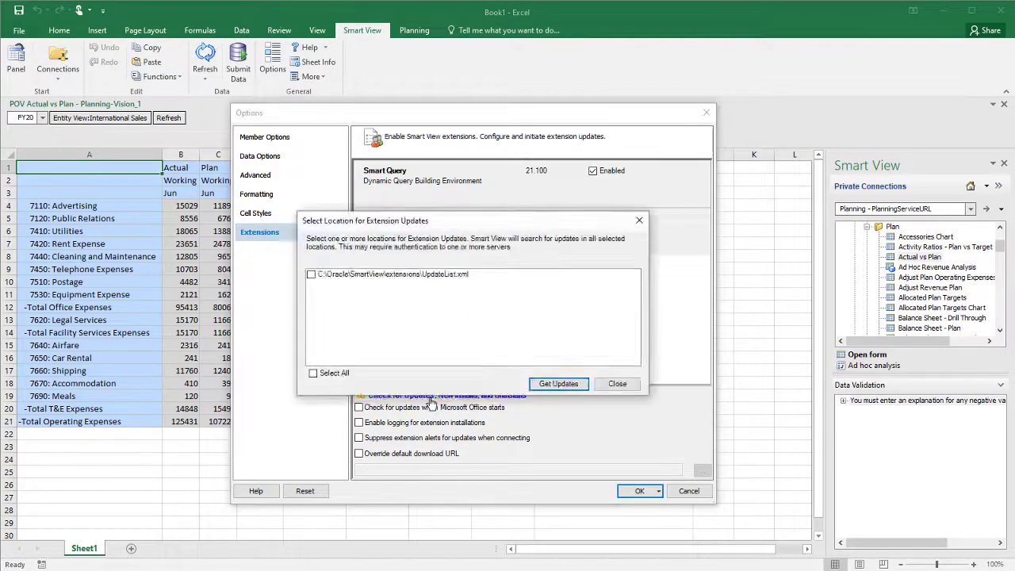
mouse_move(409, 395)
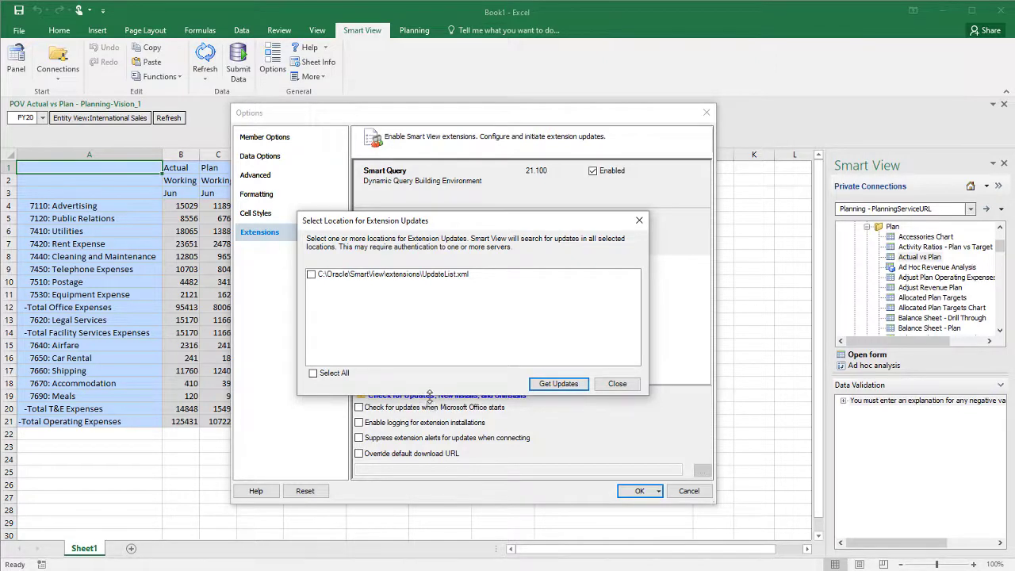
left_click(310, 273)
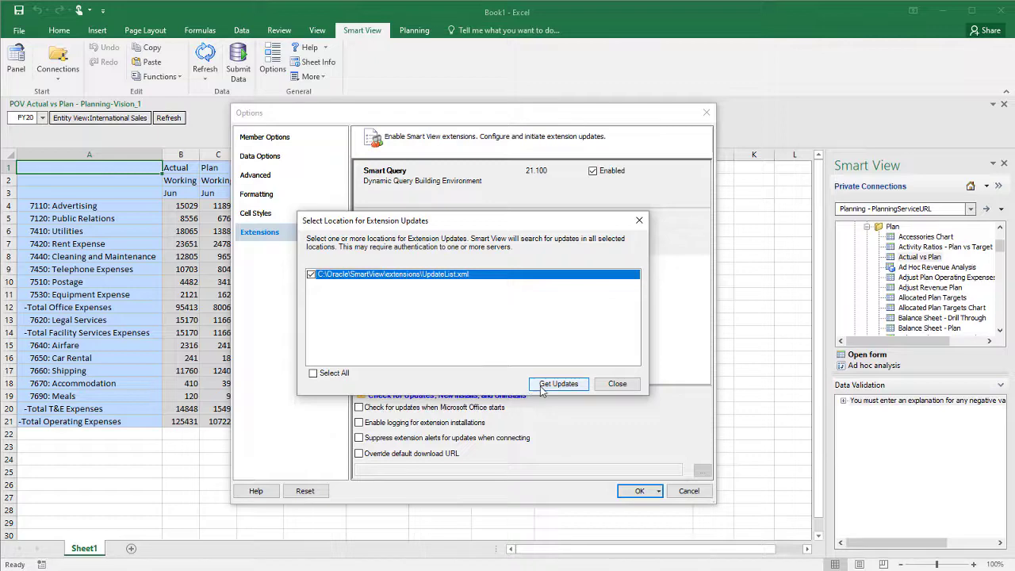
left_click(559, 384)
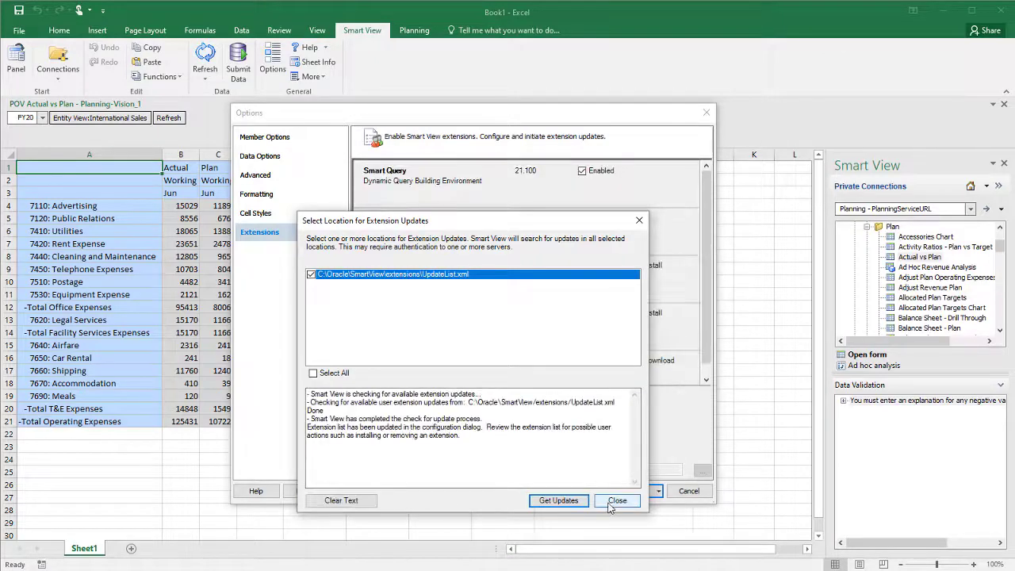
left_click(618, 501)
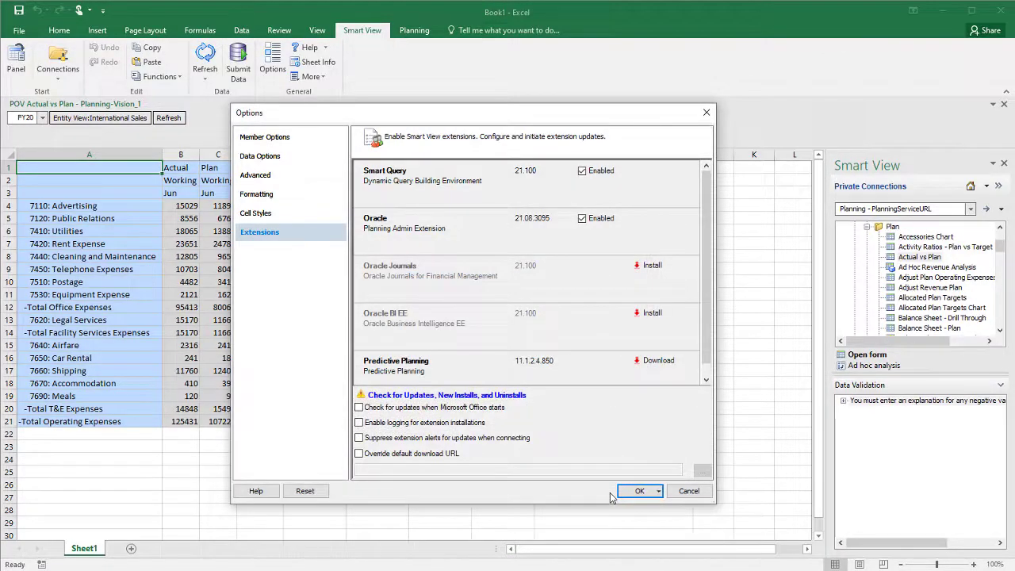